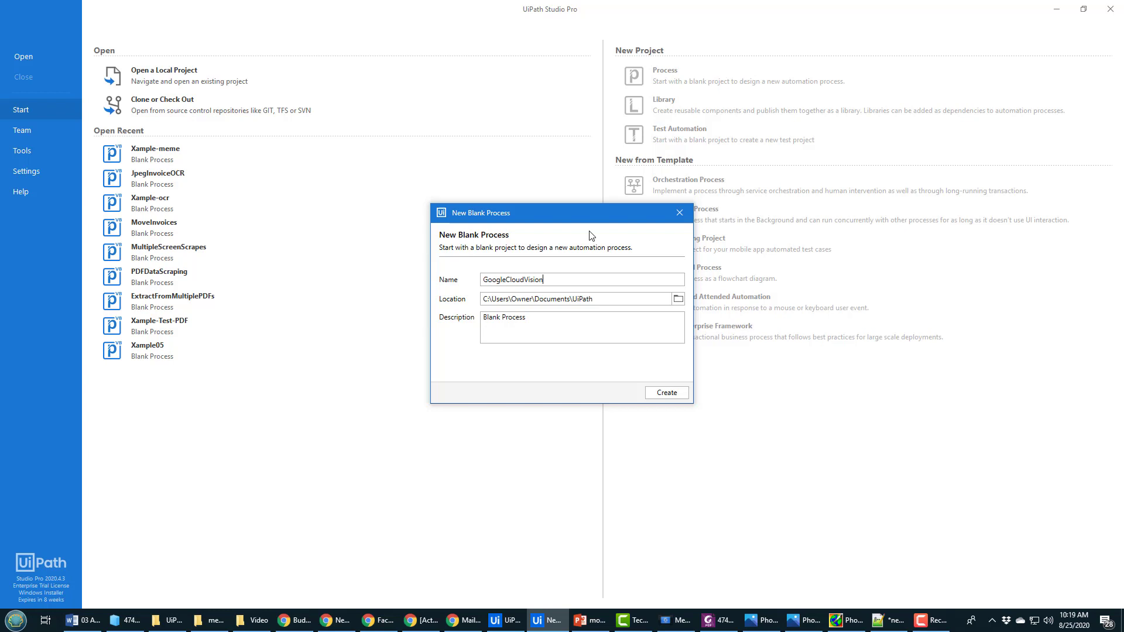
# Step: Create the GoogleCloudVision blank process project from the New Blank Process dialog
pyautogui.click(665, 392)
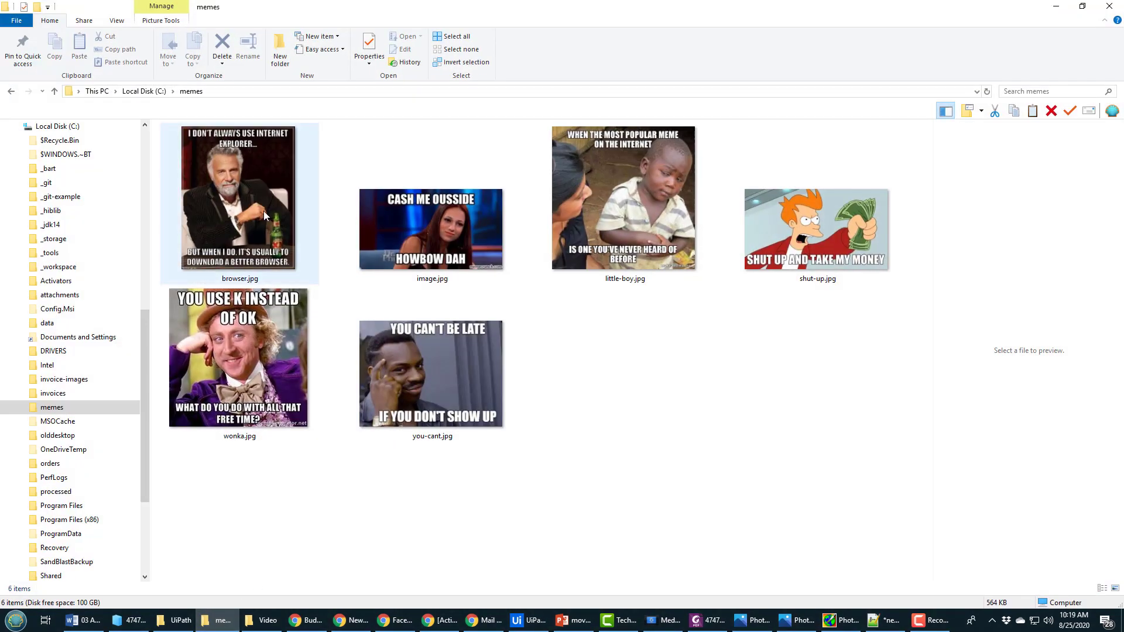
# Step: Preview the meme images, reveal the C:\memes path, and return to UiPath
pyautogui.click(239, 198)
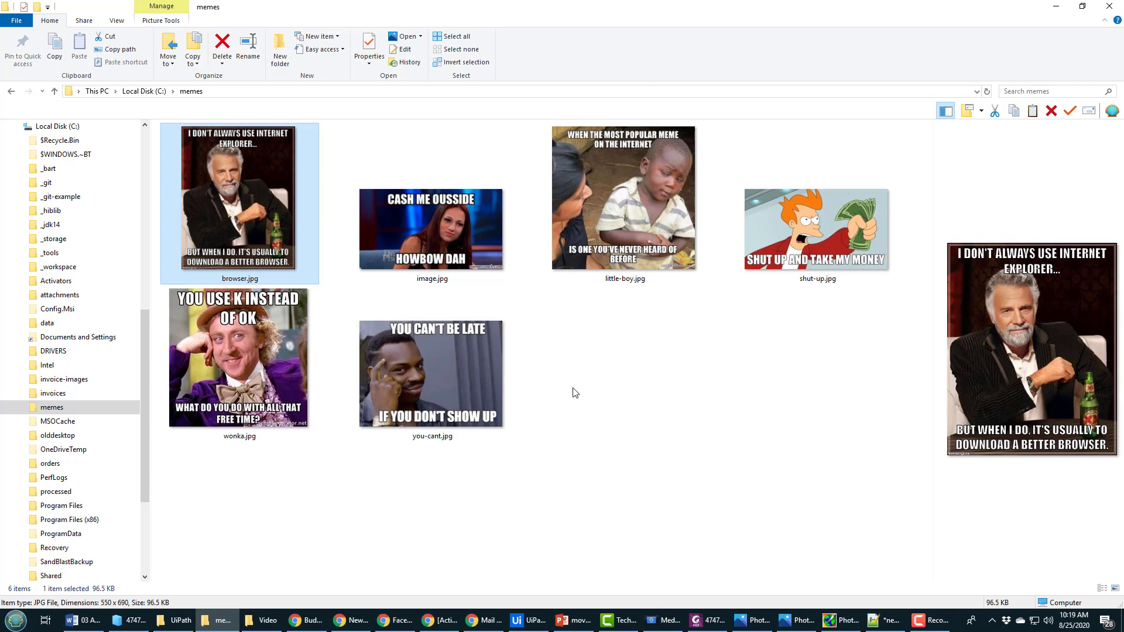
pyautogui.moveTo(391, 461)
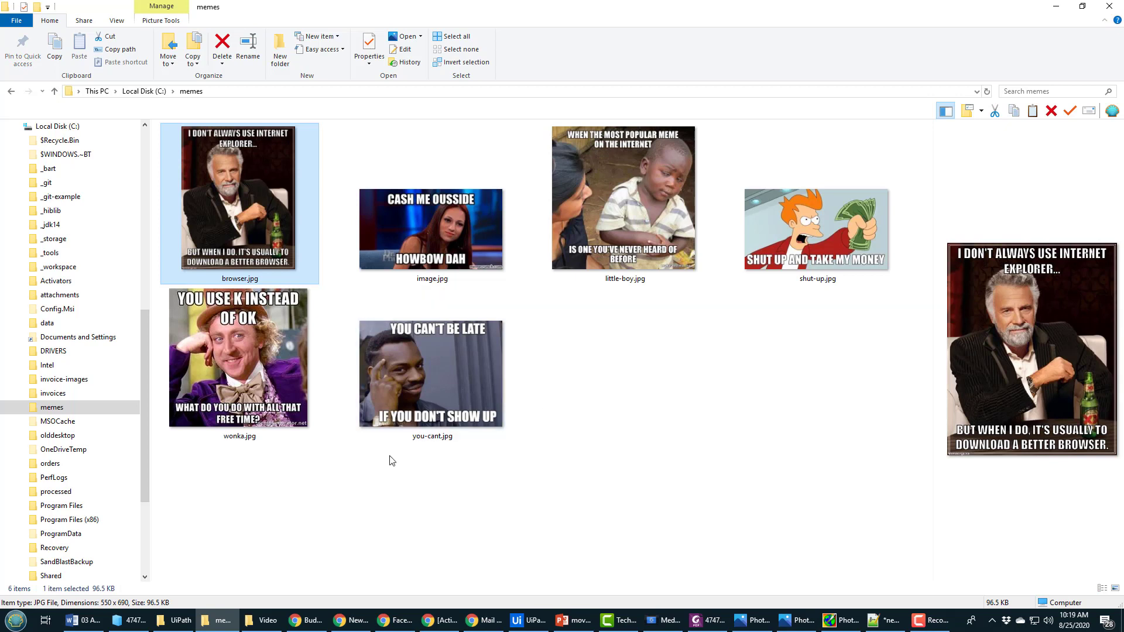
pyautogui.click(431, 373)
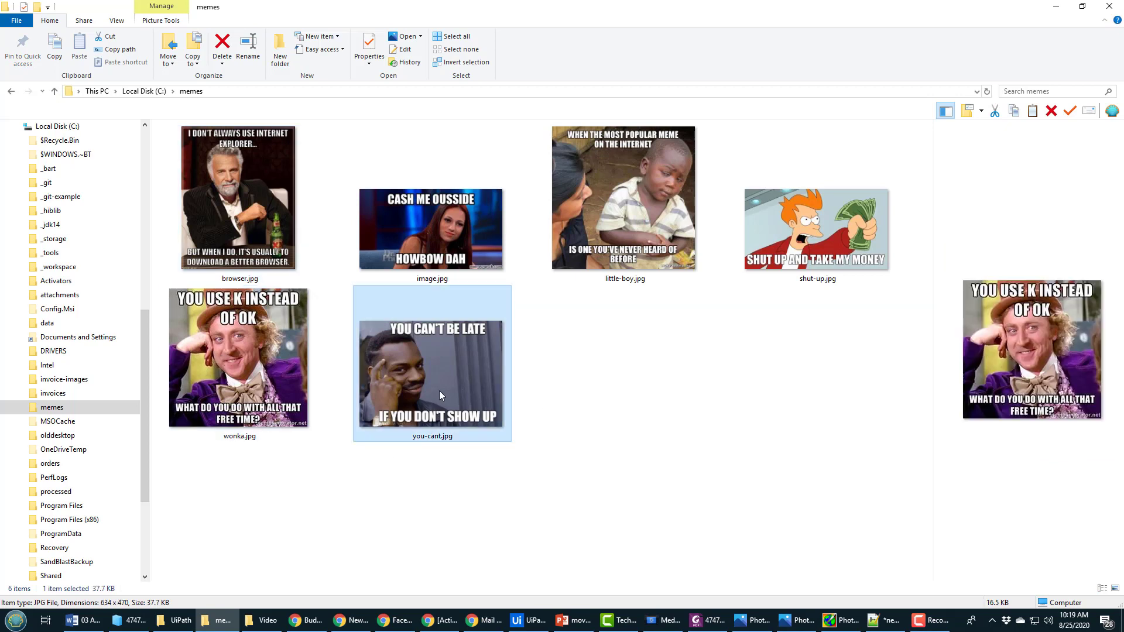
pyautogui.click(623, 197)
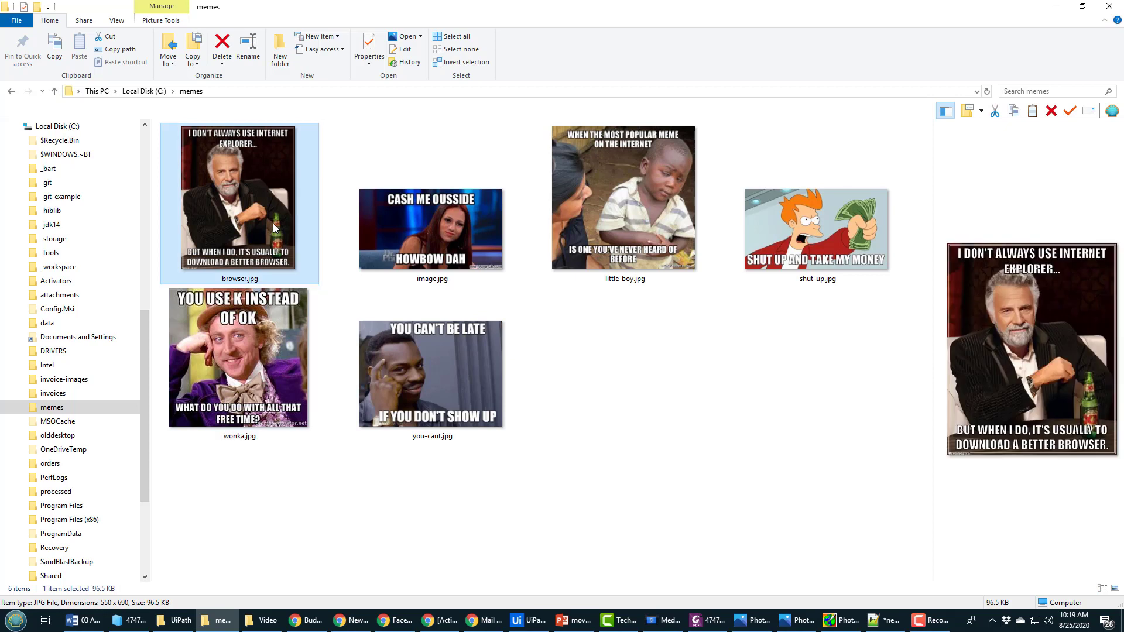
pyautogui.moveTo(351, 253)
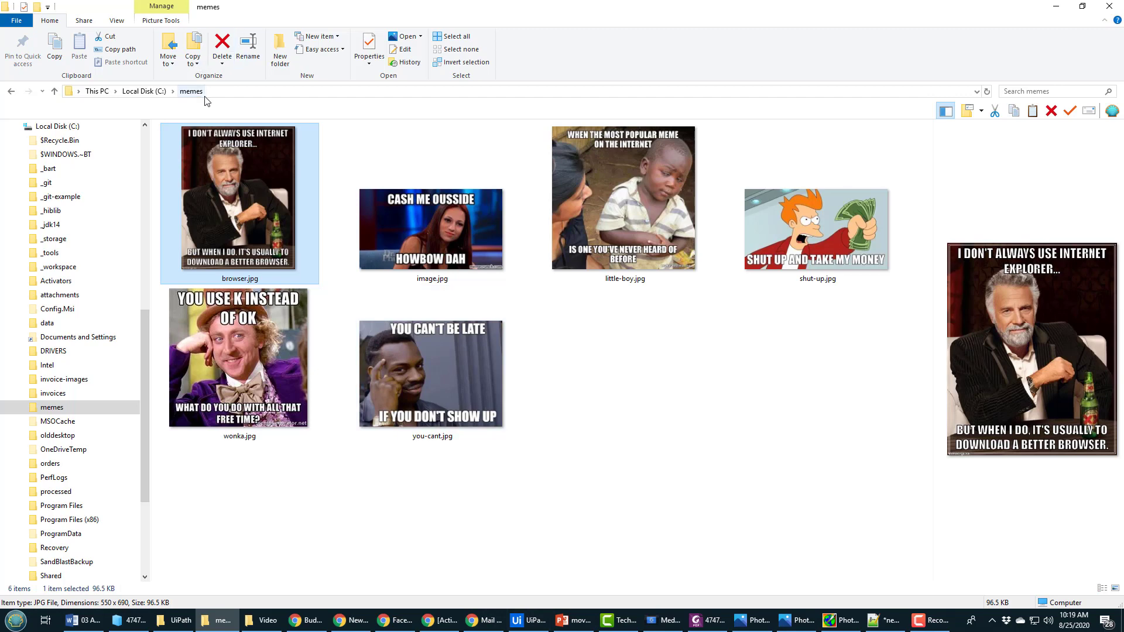
pyautogui.click(501, 91)
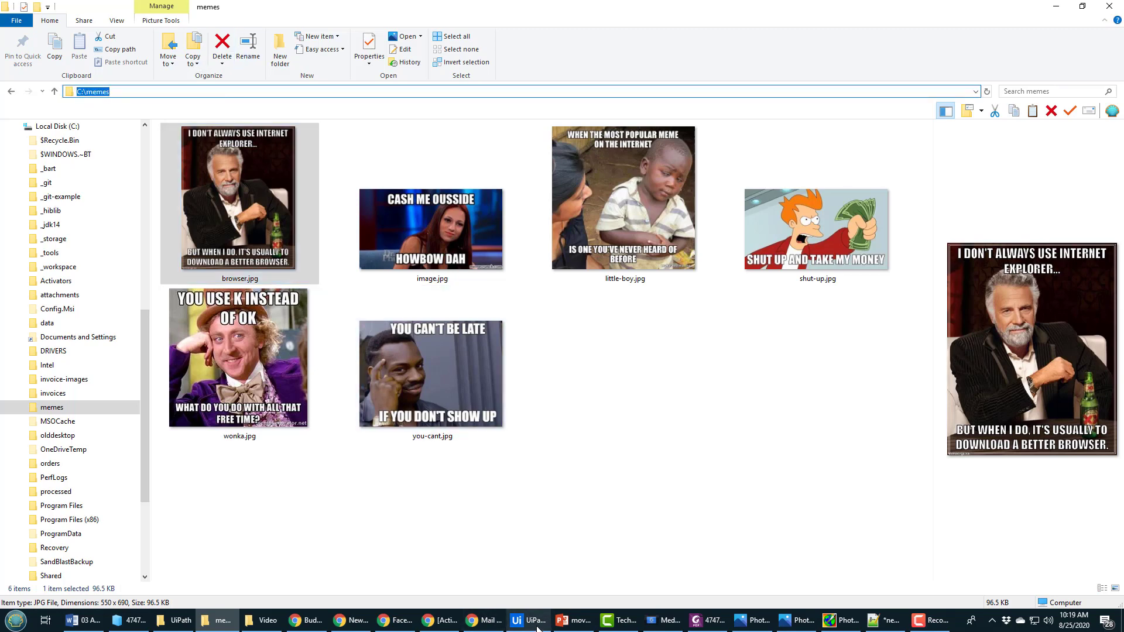
pyautogui.click(528, 620)
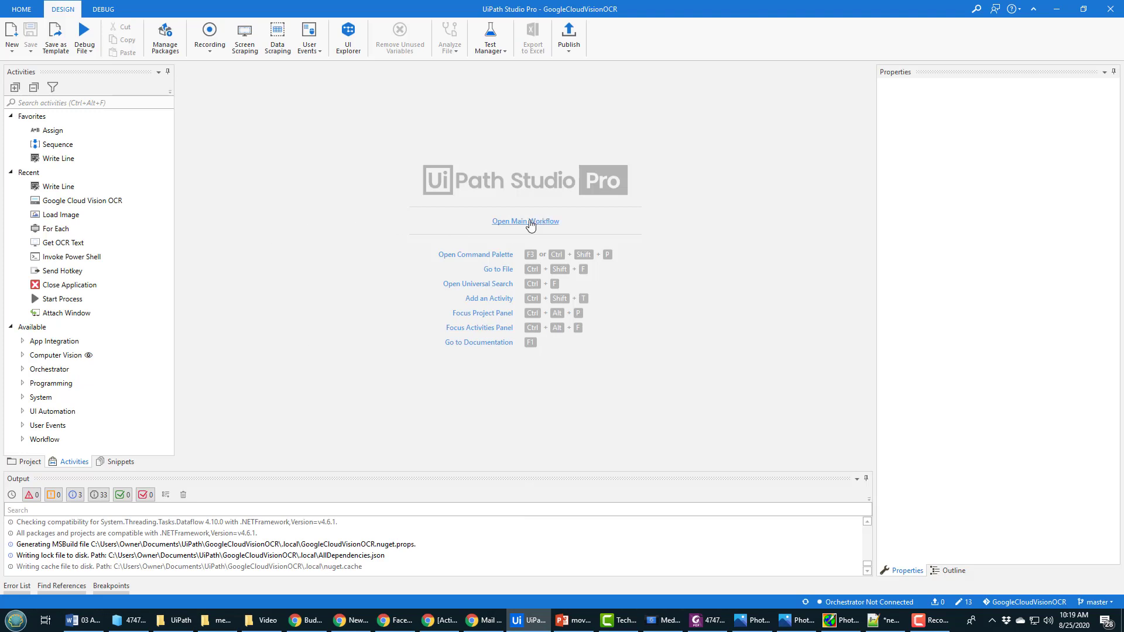
# Step: Open Main Workflow and add a For Each over Directory.GetFiles("C:\memes")
pyautogui.click(524, 221)
pyautogui.write('For ea')
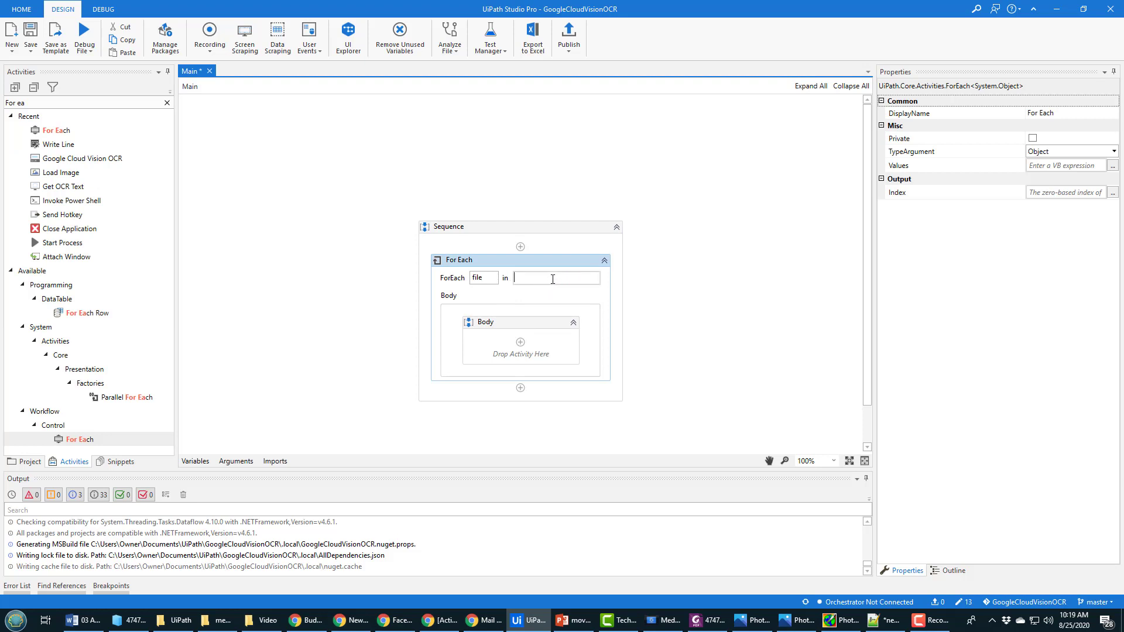
pyautogui.write('Directory.GetFil.e')
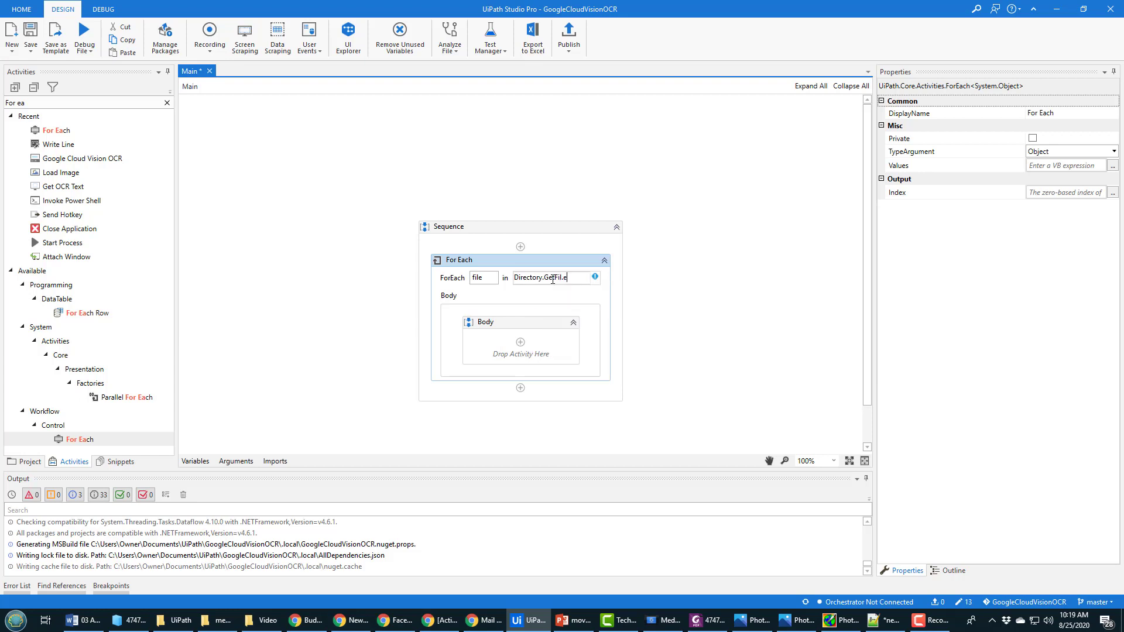
pyautogui.write('les')
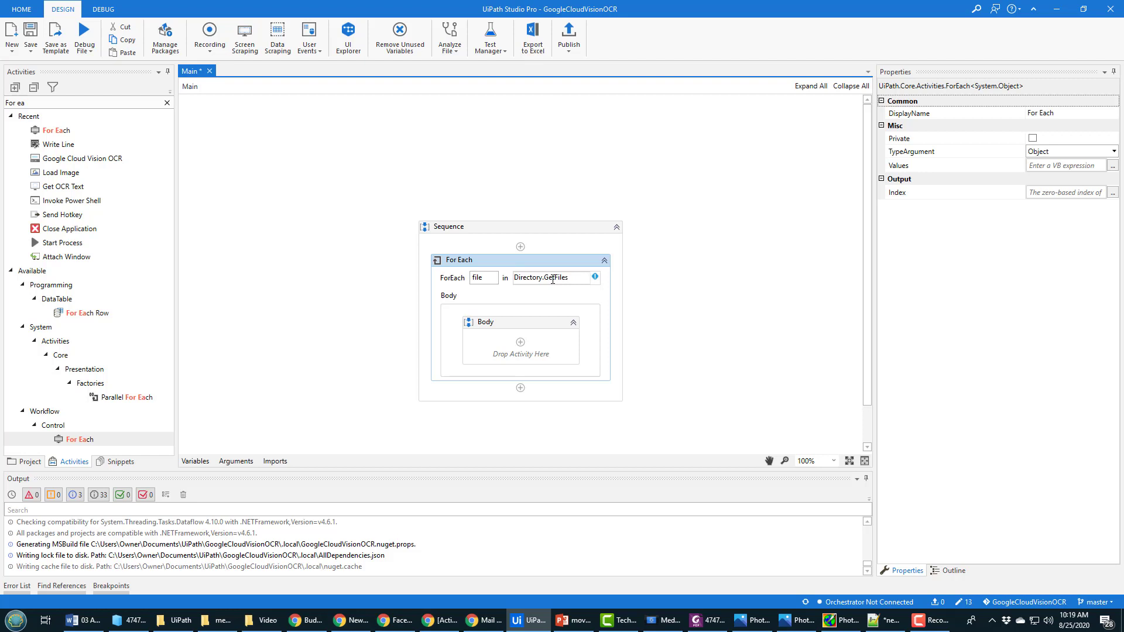
pyautogui.write('(')
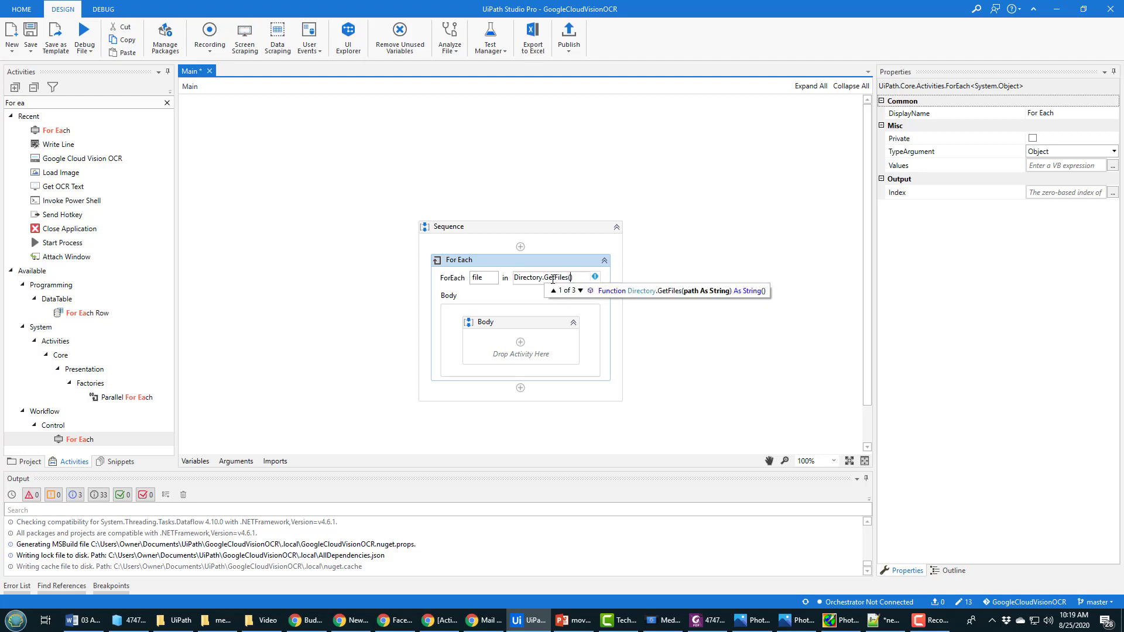
pyautogui.write('""')
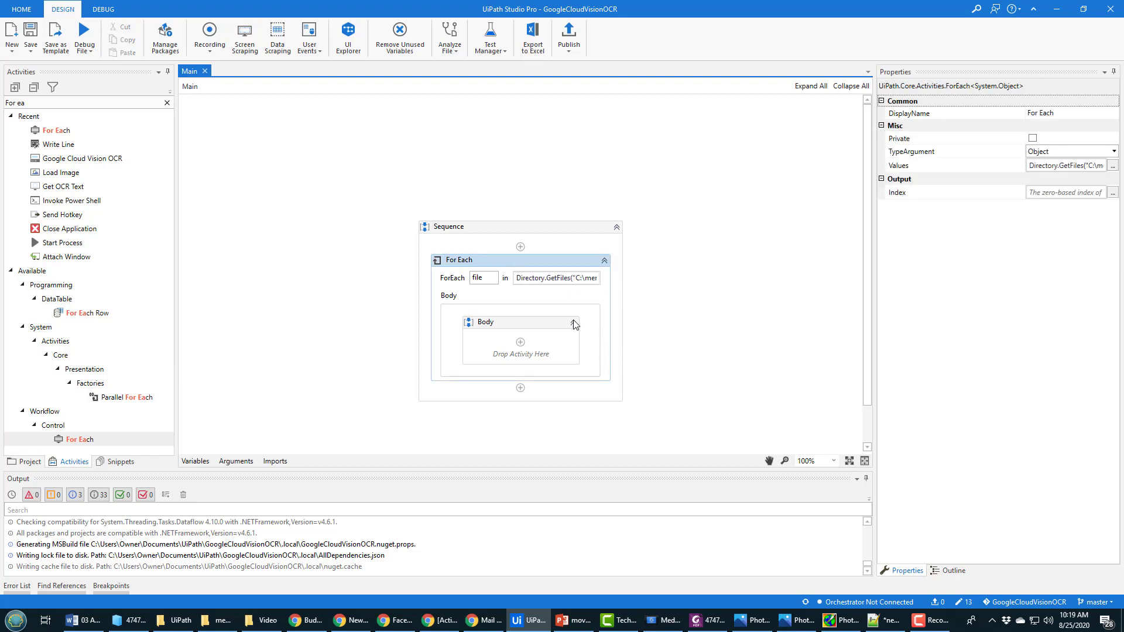
pyautogui.moveTo(520, 329)
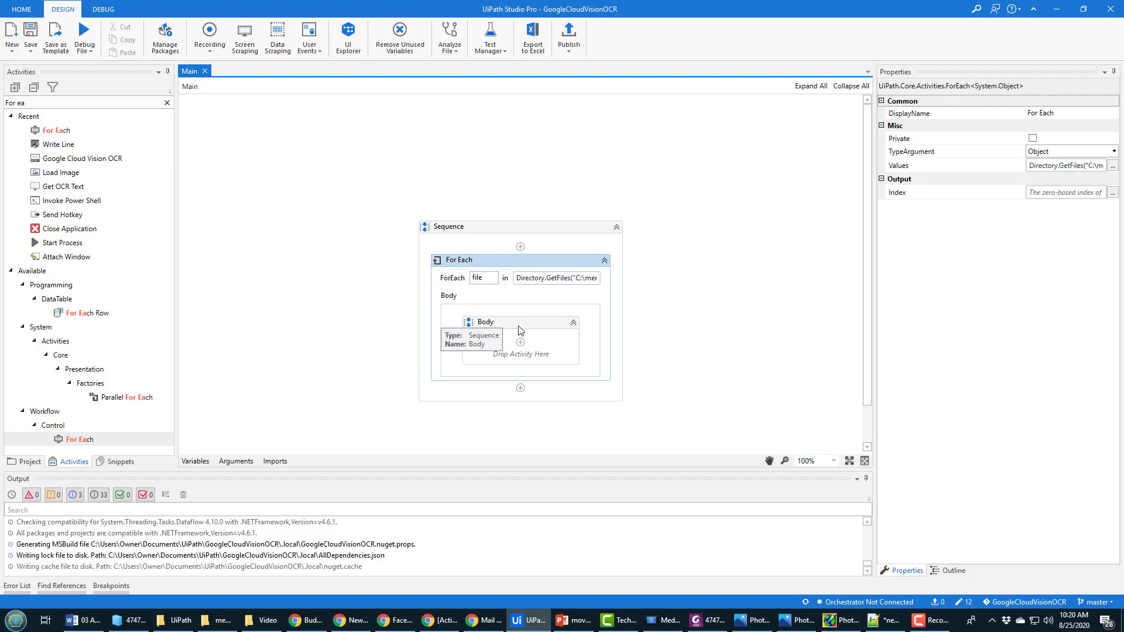
pyautogui.moveTo(411, 371)
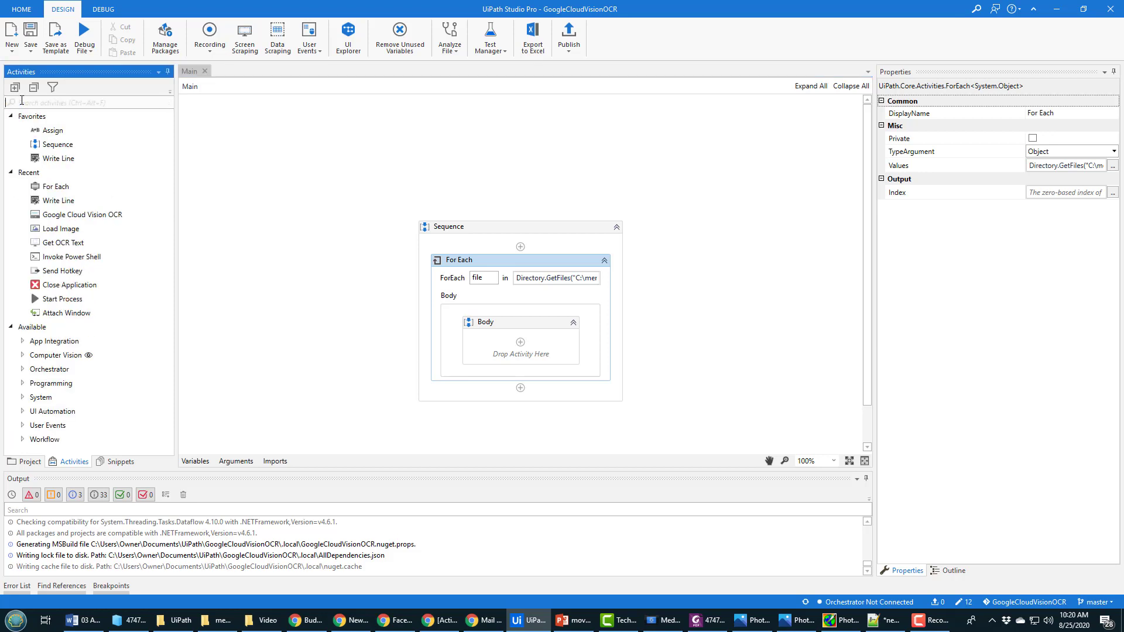
# Step: Drop a Load Image activity into the For Each body with file name file.ToString
pyautogui.write('load')
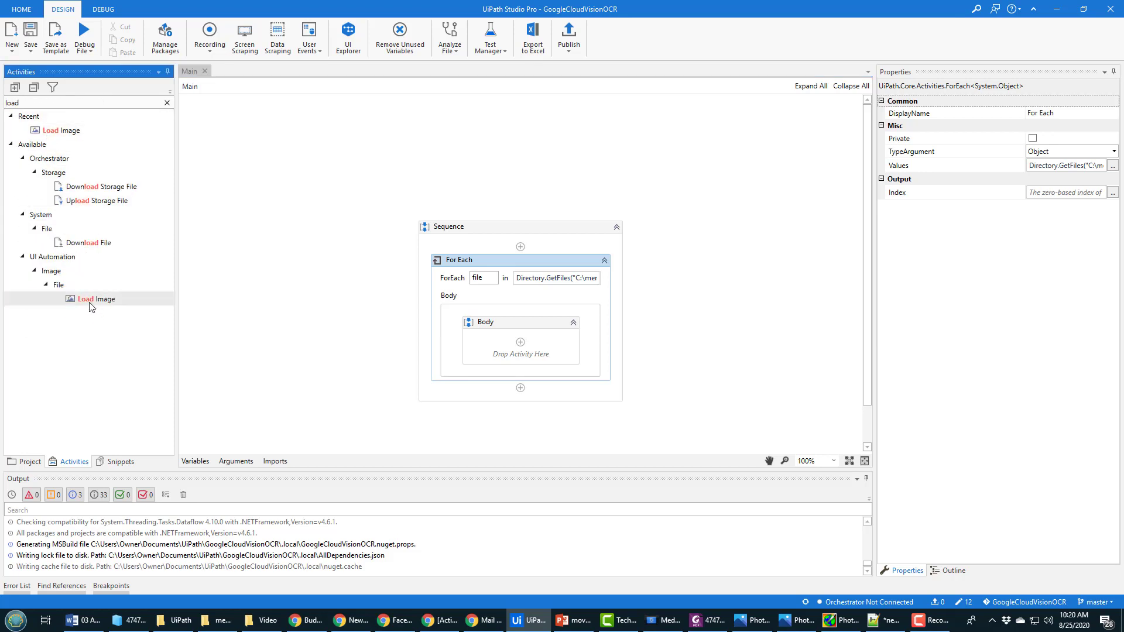
pyautogui.moveTo(93, 299)
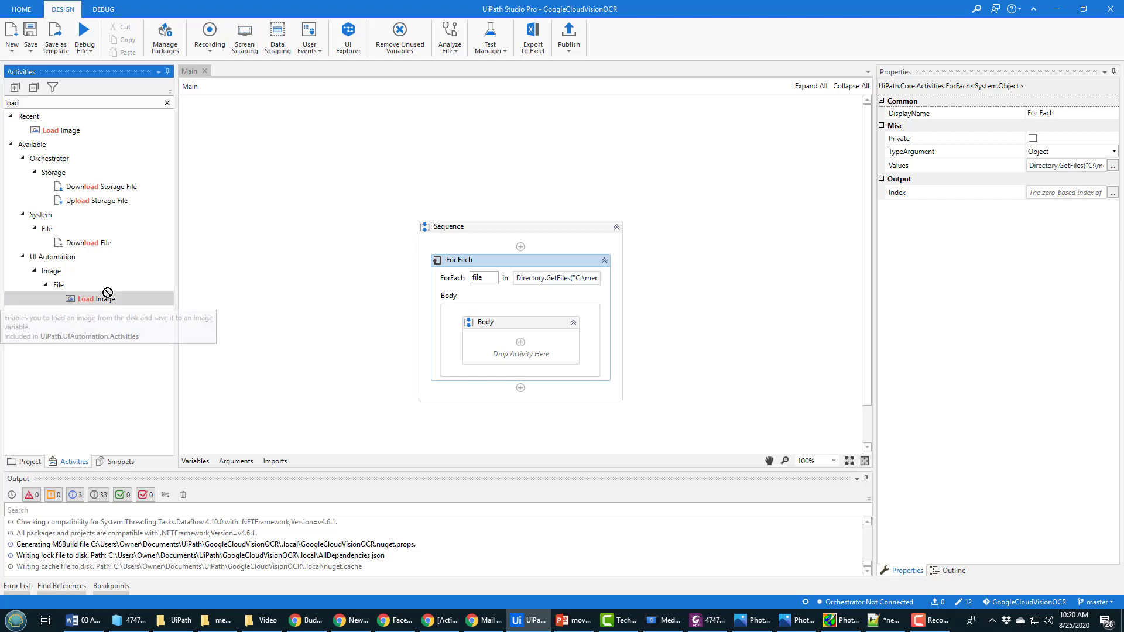
pyautogui.moveTo(96, 299); pyautogui.dragTo(521, 354)
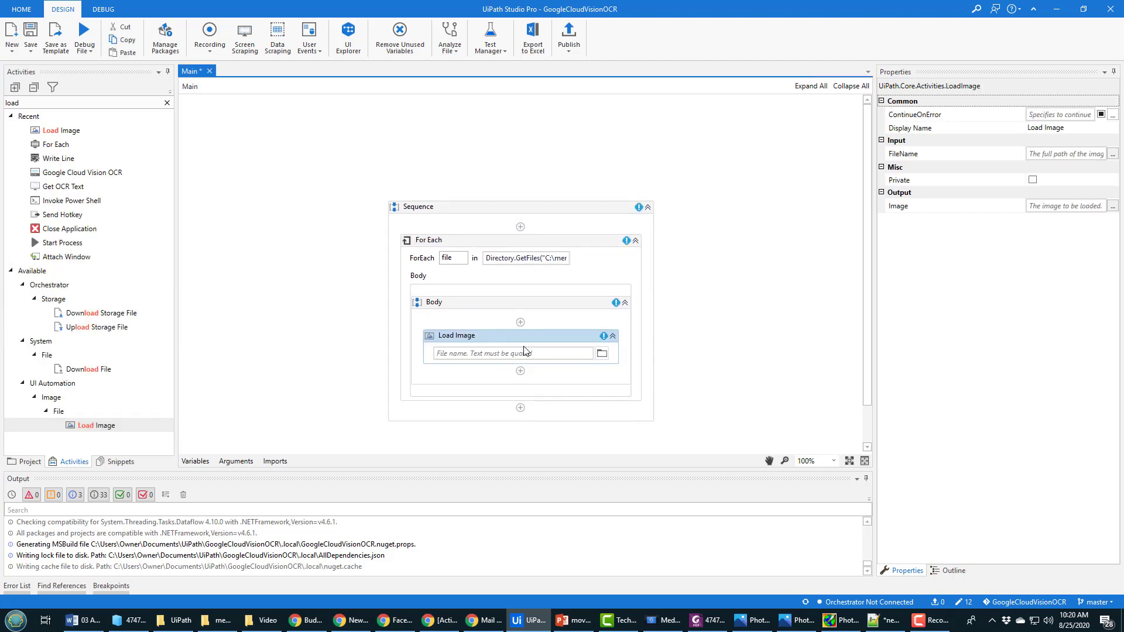
pyautogui.click(453, 257)
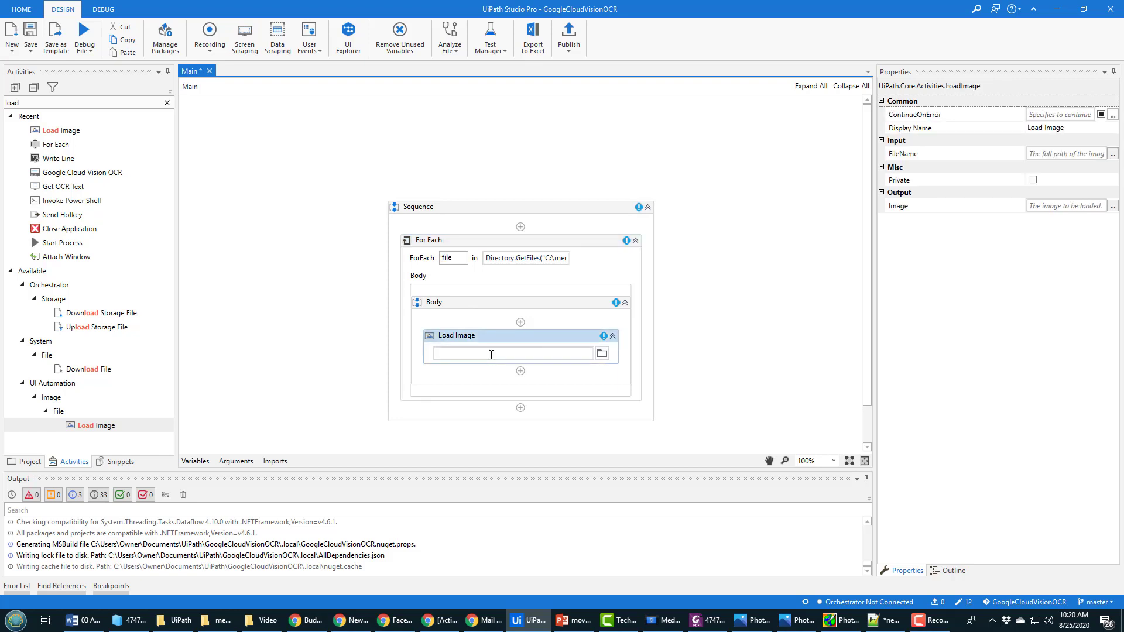
pyautogui.write('fileT')
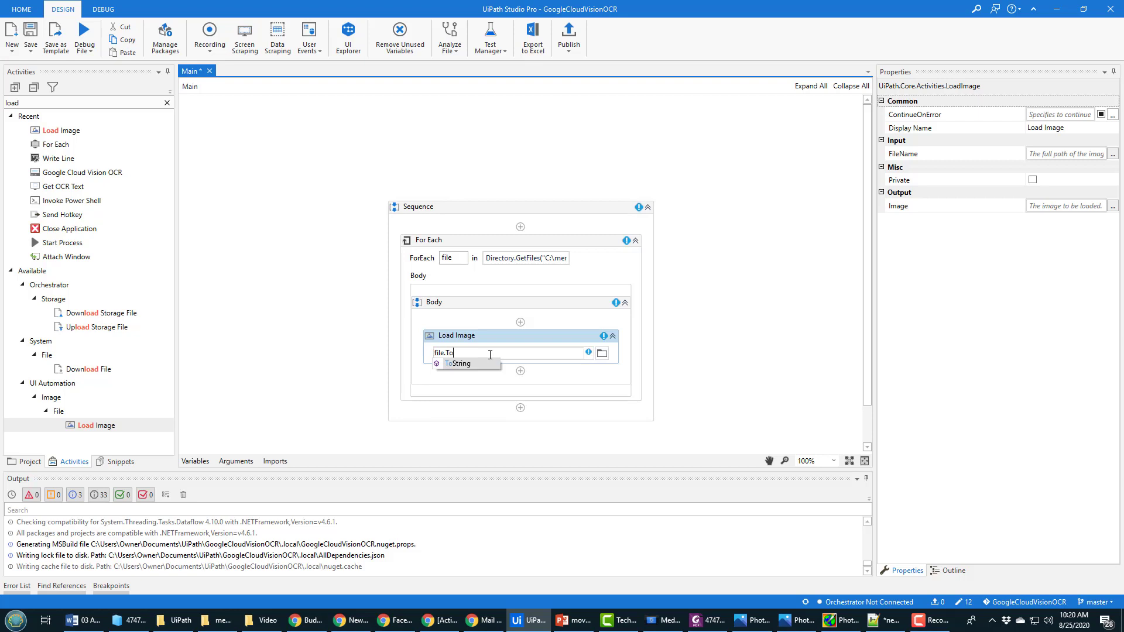
pyautogui.click(460, 363)
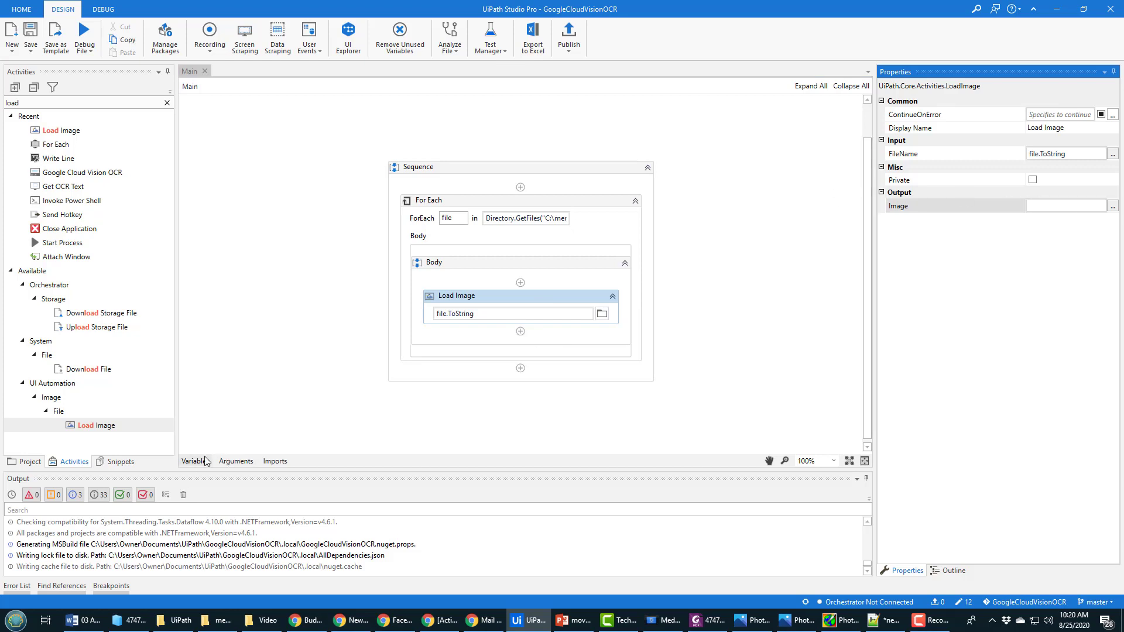
# Step: Add a body-scoped variable memeImage of type UiPath.Core.Image
pyautogui.click(194, 460)
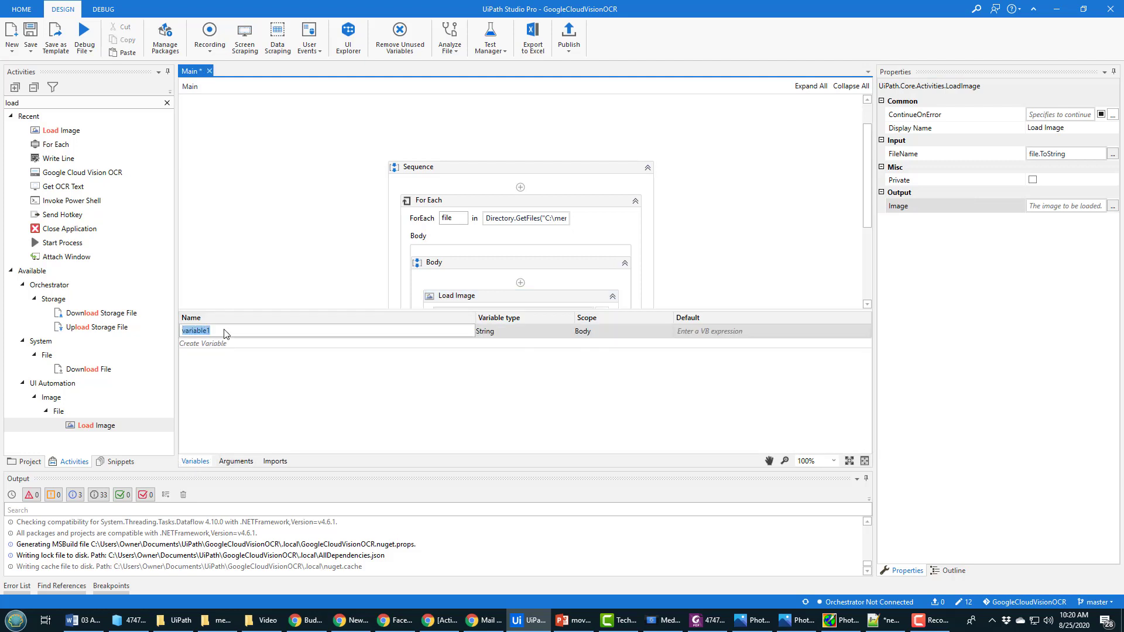
pyautogui.write('m')
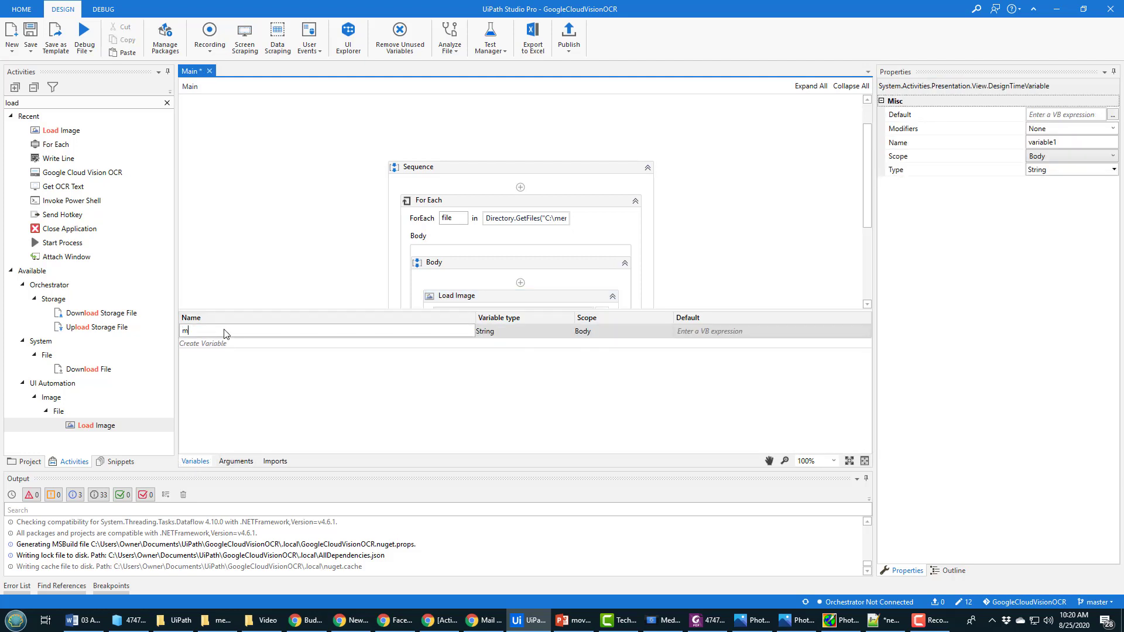
pyautogui.write('emeImage')
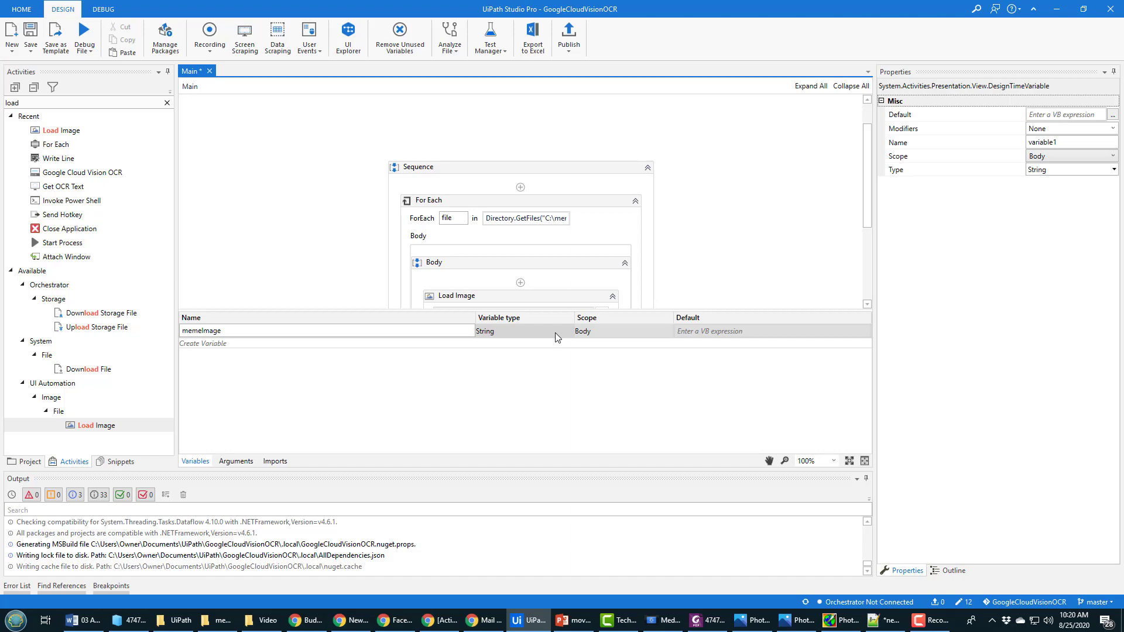
pyautogui.click(567, 330)
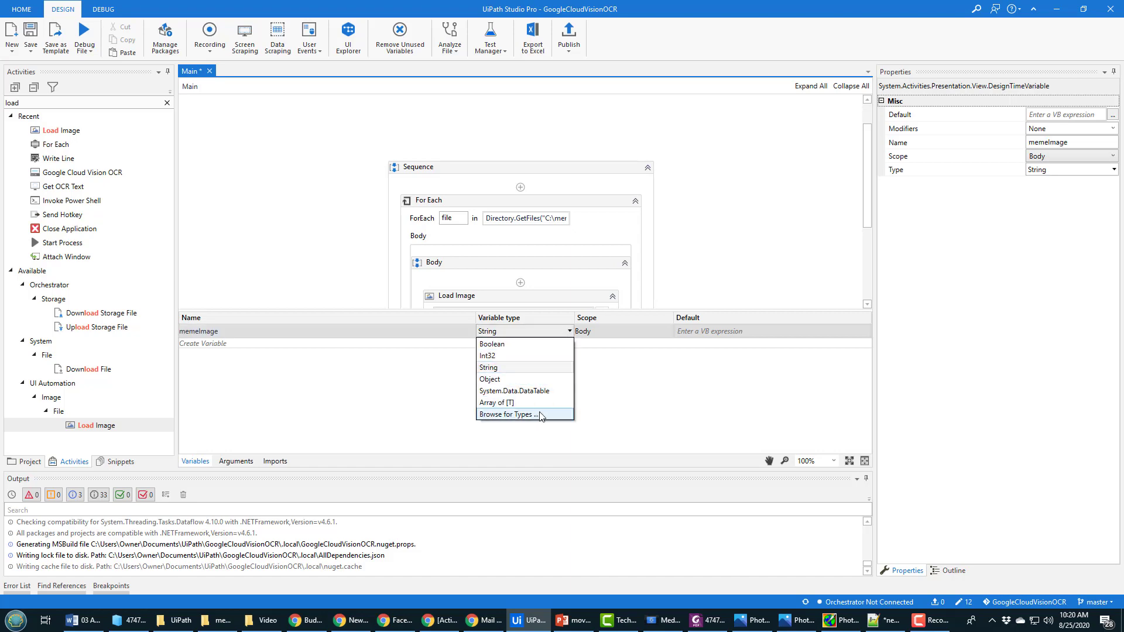
pyautogui.click(508, 414)
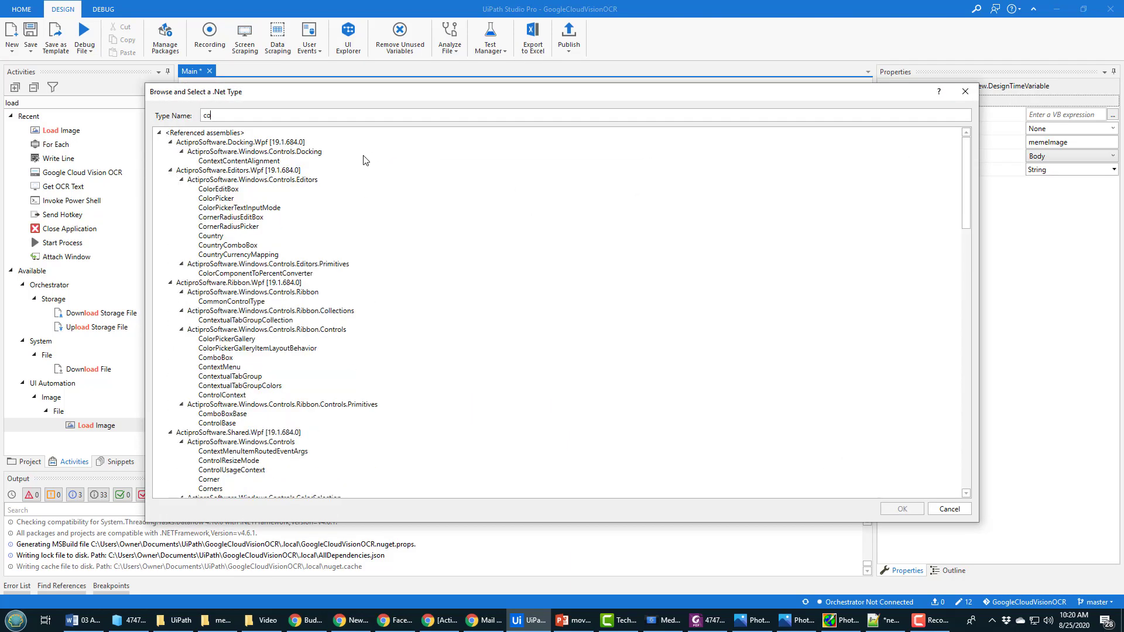
pyautogui.write('ore')
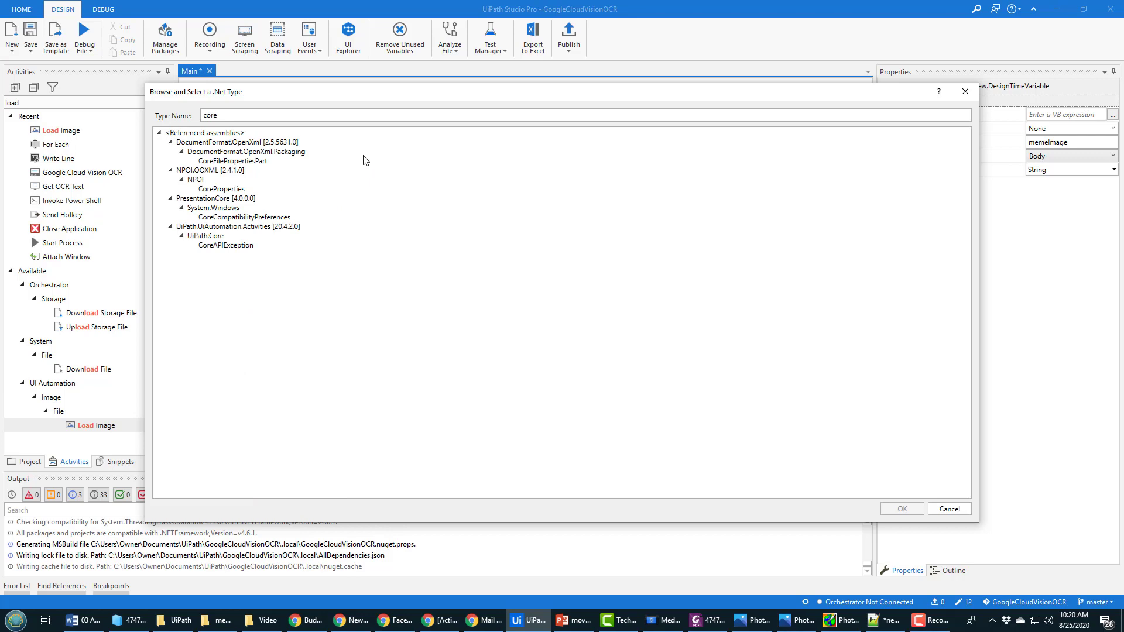
pyautogui.write('UI')
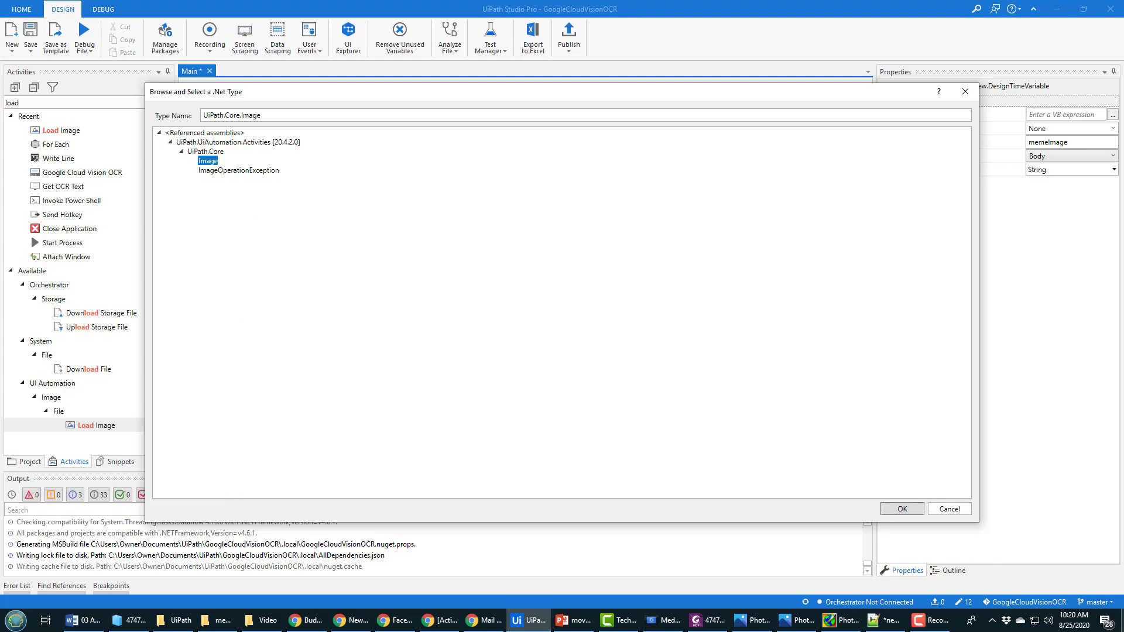
pyautogui.click(900, 509)
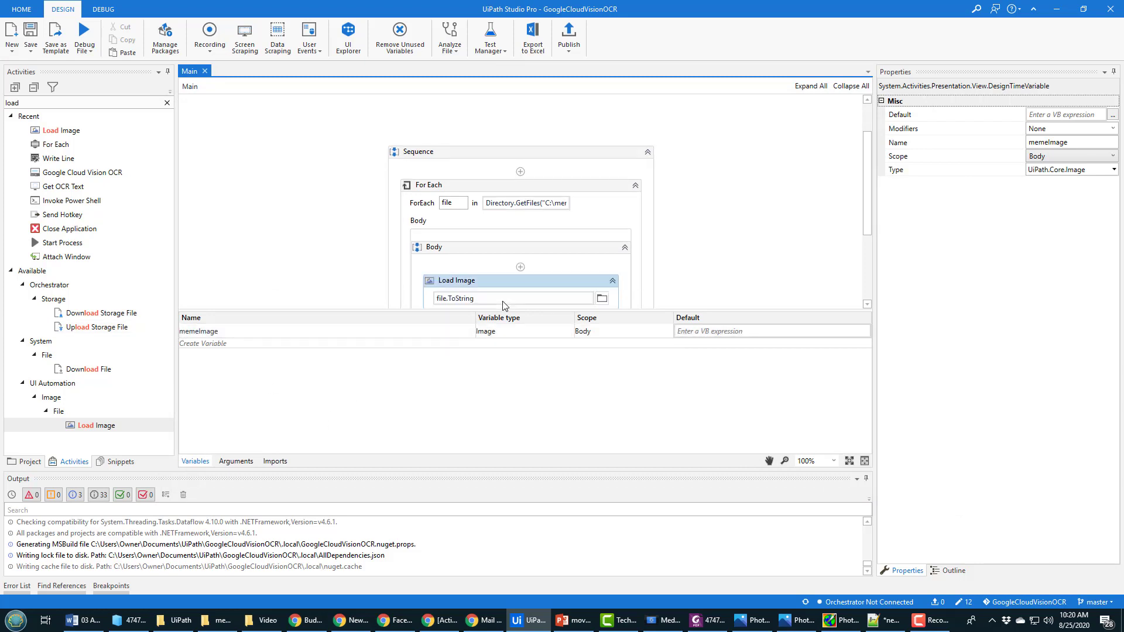
# Step: Select Load Image and search Activities for 'google co' to find Cloud Vision OCR
pyautogui.click(456, 281)
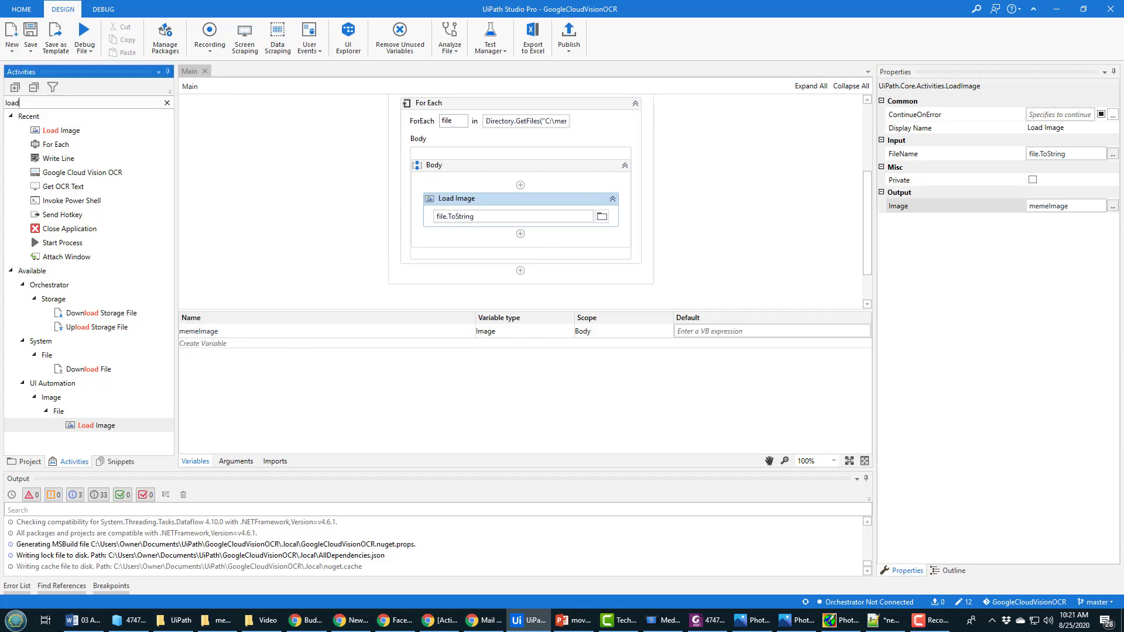
pyautogui.click(167, 102)
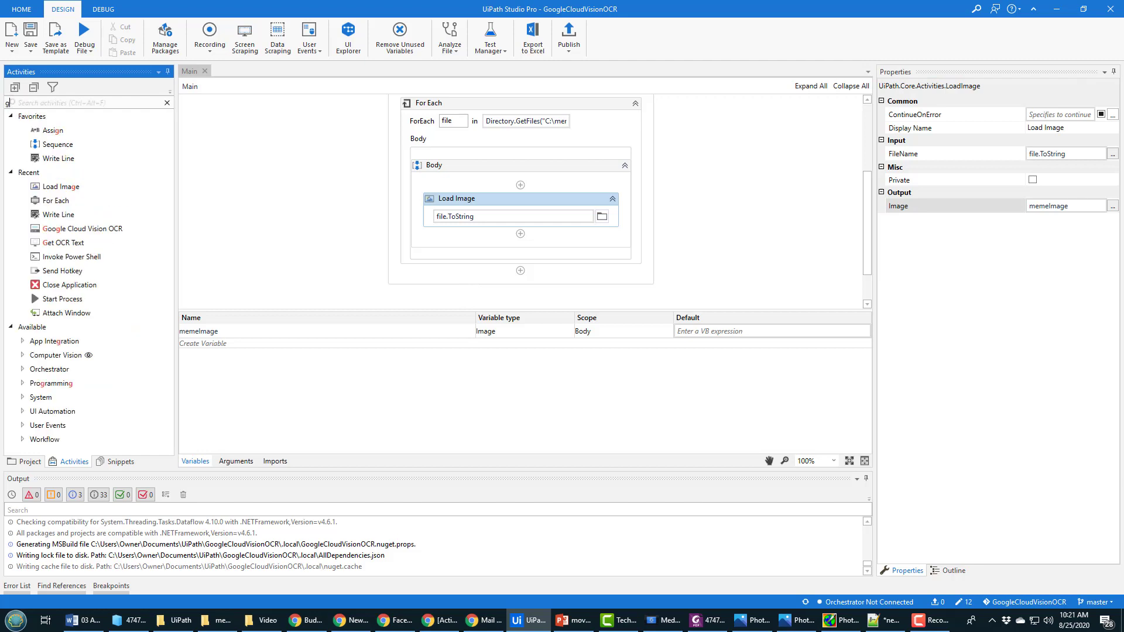
pyautogui.write('oogle co')
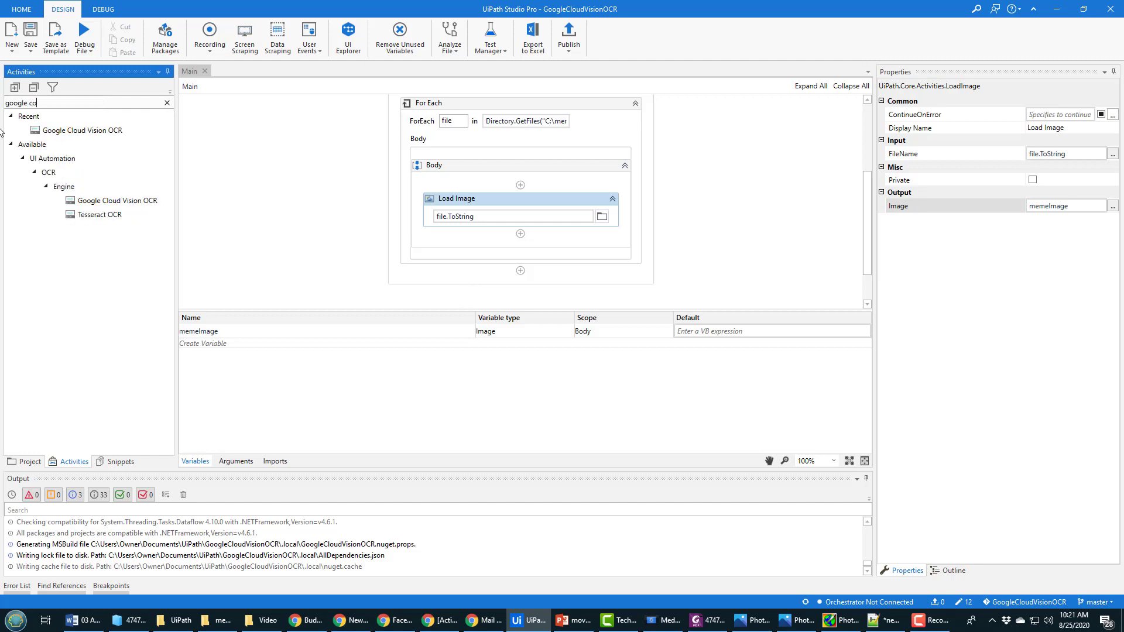
pyautogui.moveTo(118, 200)
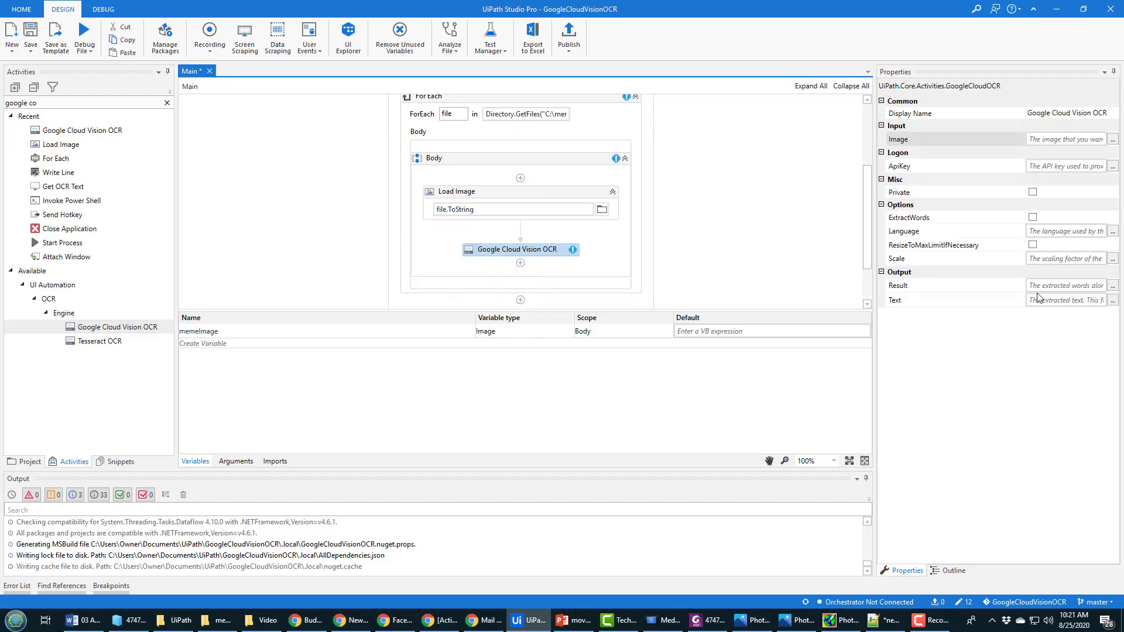
pyautogui.moveTo(540, 260)
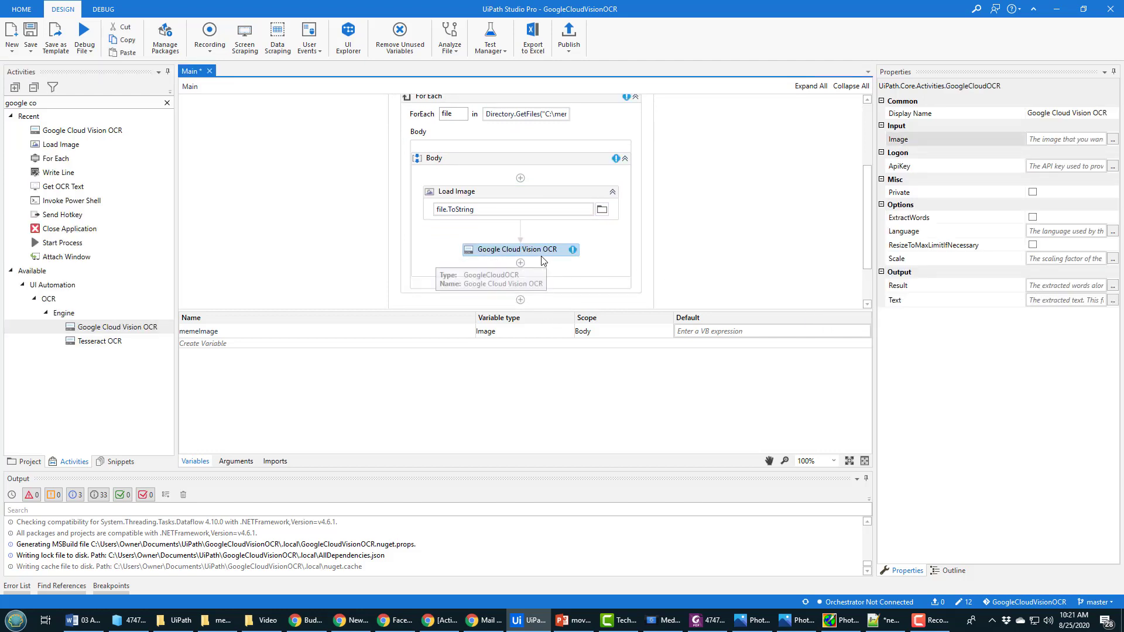
pyautogui.moveTo(1050, 294)
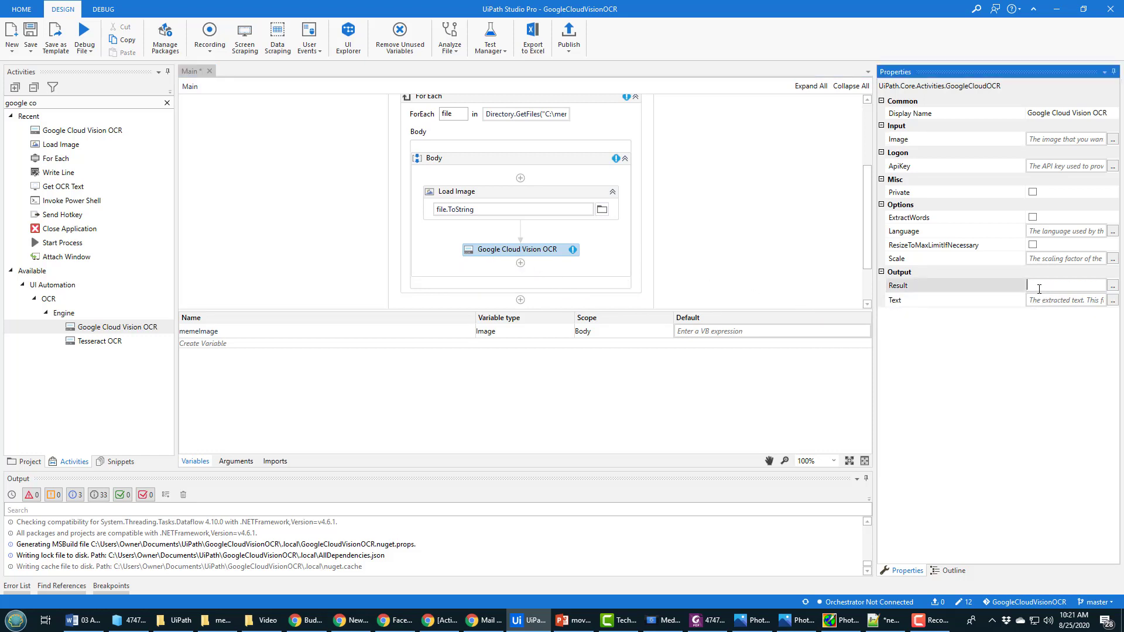
# Step: Add String variable memeText and set it as the OCR step's Output Text
pyautogui.write('m')
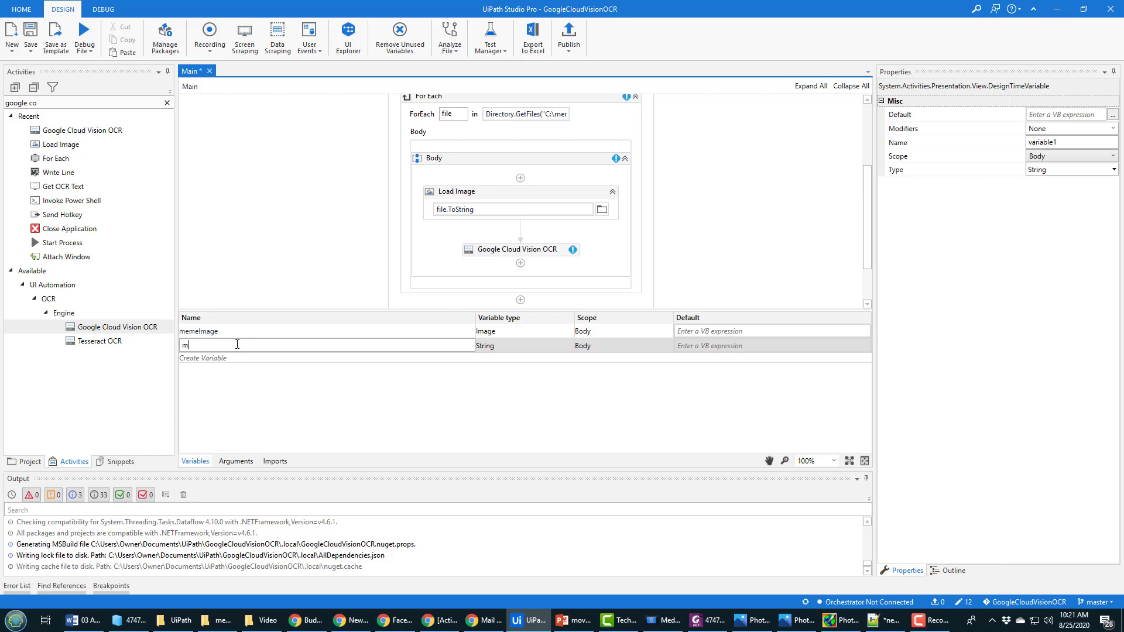
pyautogui.write('emeText')
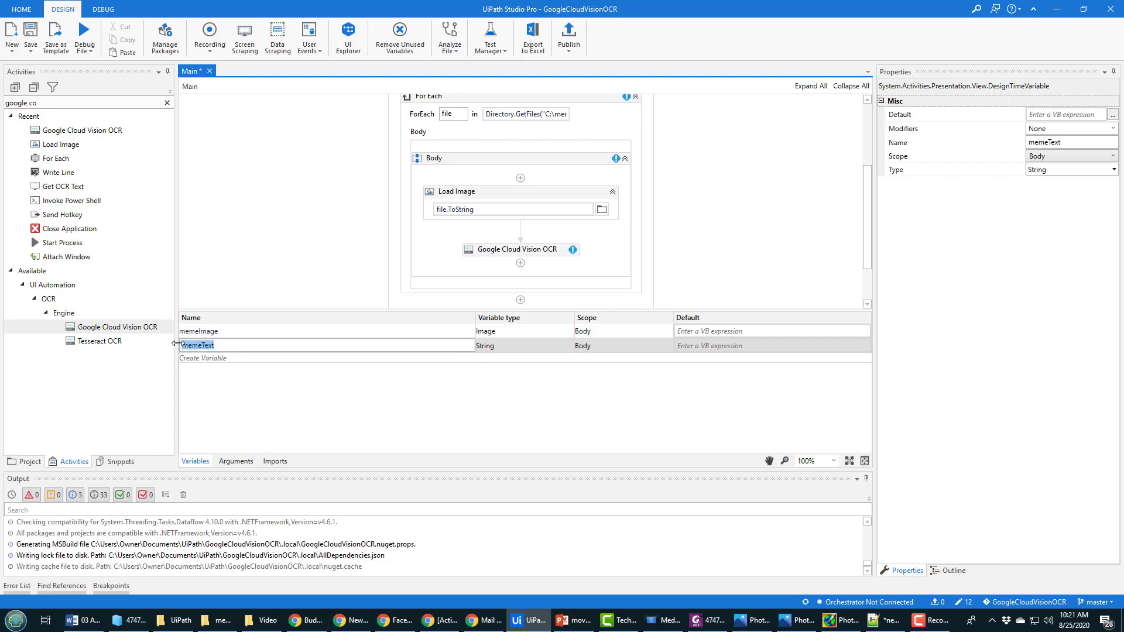
pyautogui.click(519, 249)
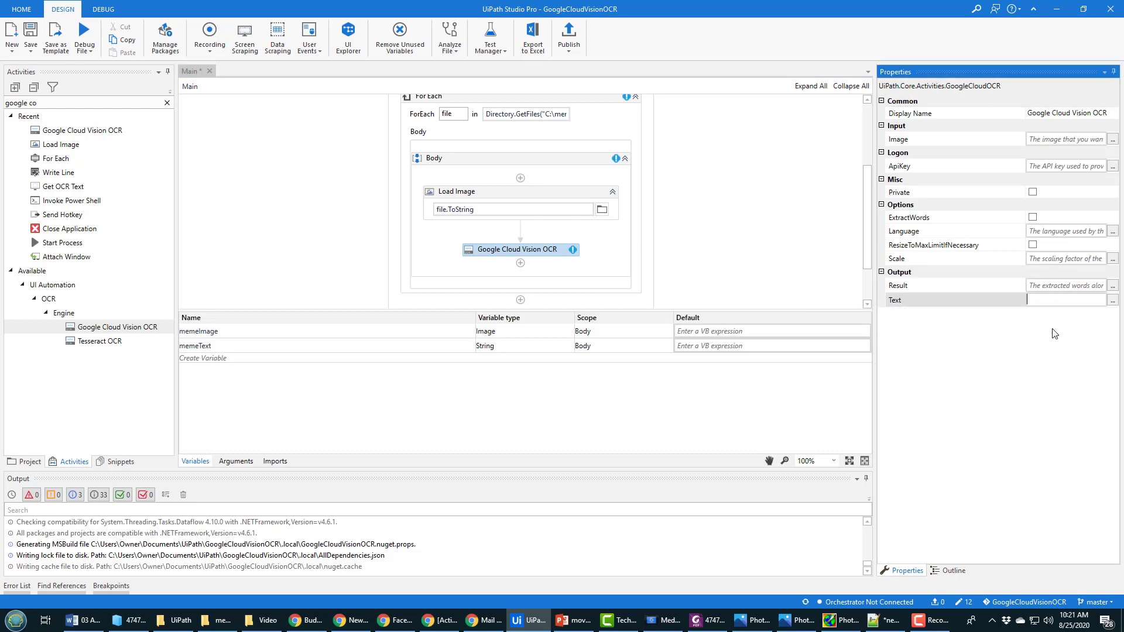
pyautogui.write('memeText')
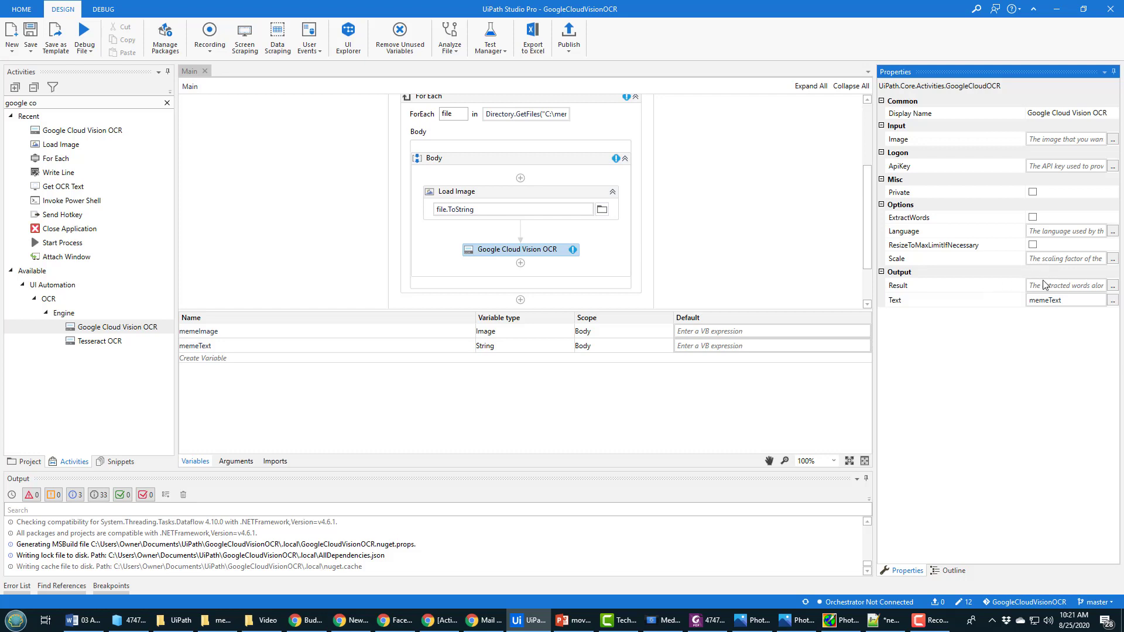
pyautogui.moveTo(1064, 285)
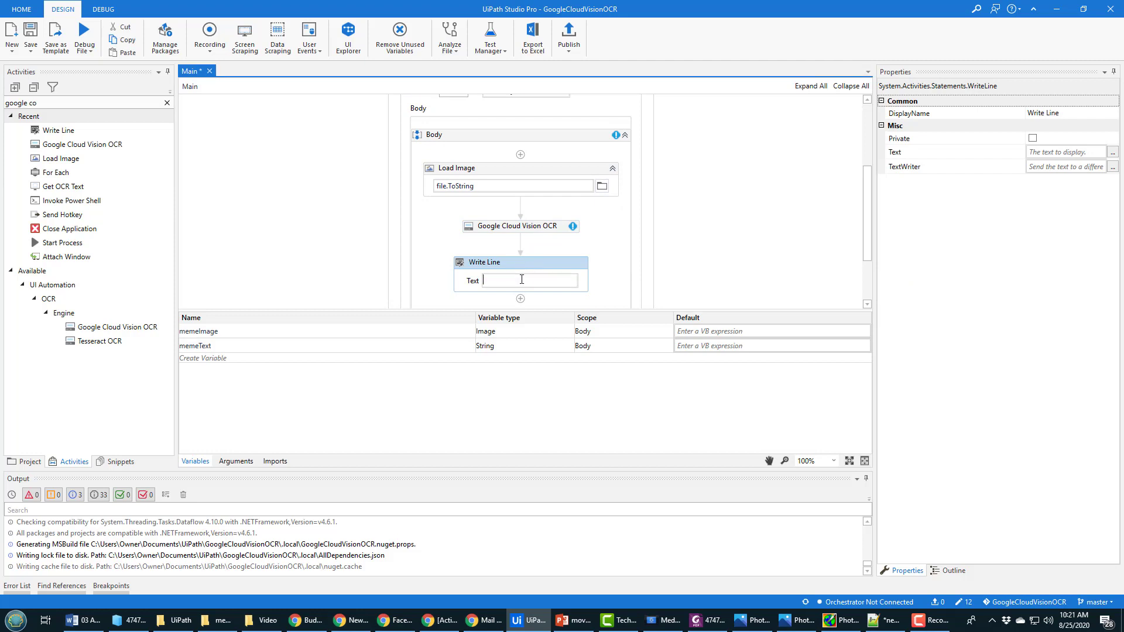
# Step: Set the new Write Line's Text to memeText
pyautogui.write('memeText')
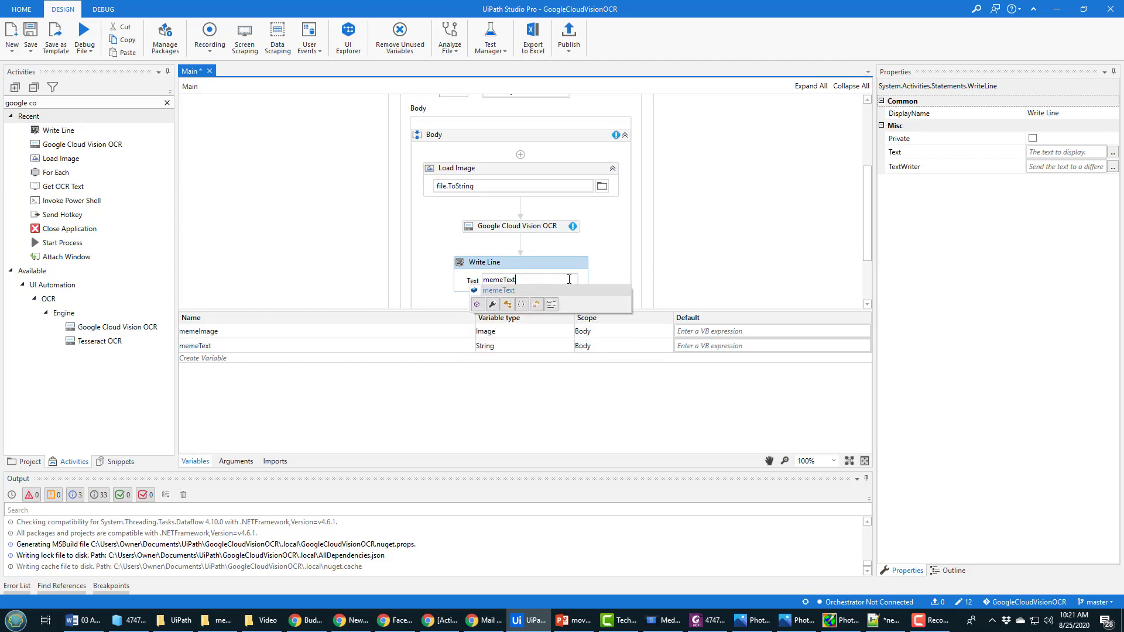
pyautogui.click(723, 280)
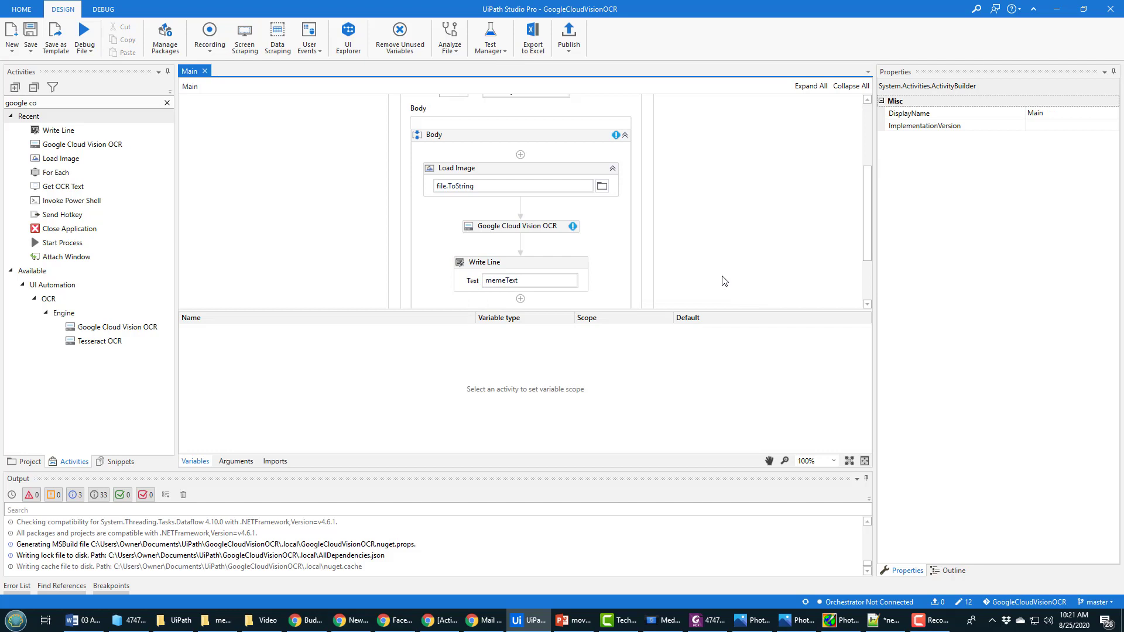
pyautogui.click(520, 226)
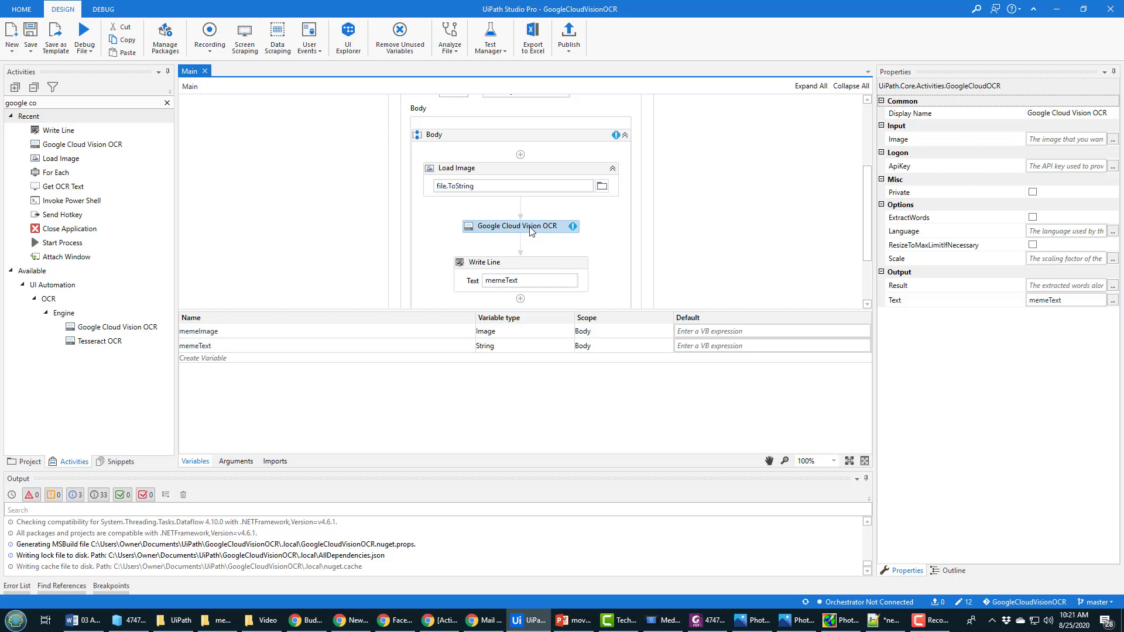
pyautogui.moveTo(521, 233)
pyautogui.write('m')
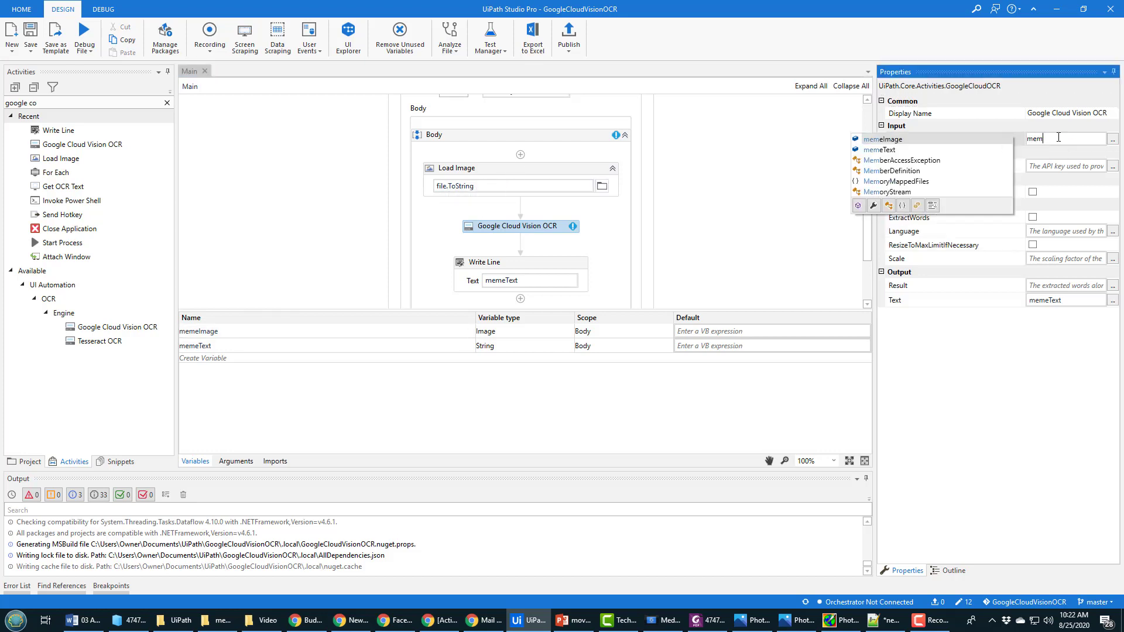
# Step: Set the OCR Input Image to memeImage and fill in the ApiKey field
pyautogui.write('emeImage')
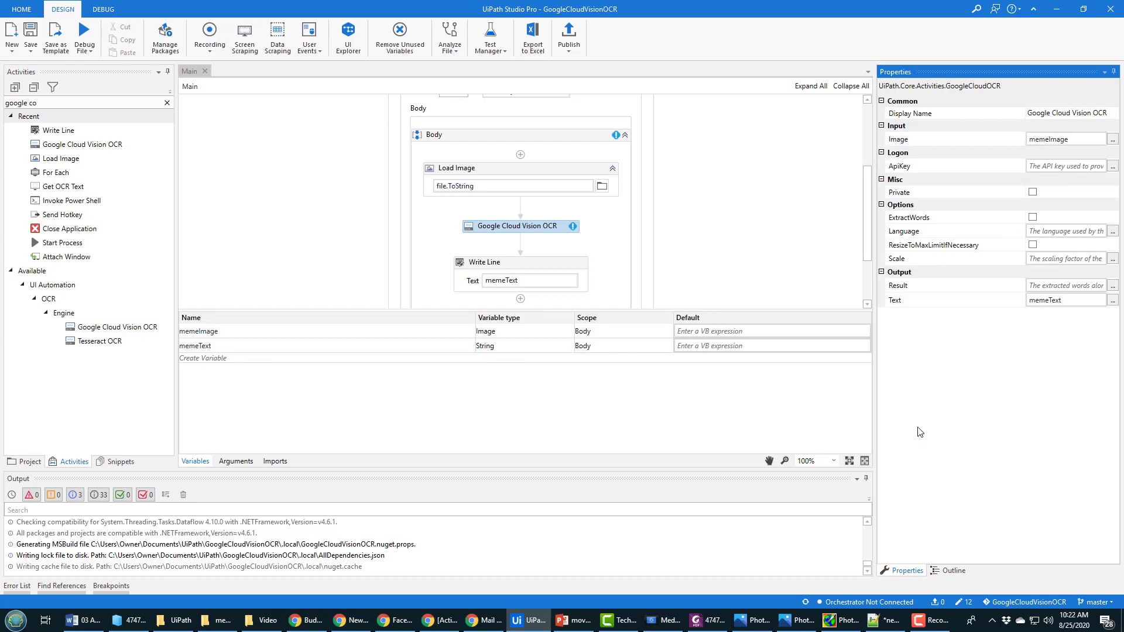
pyautogui.click(1066, 166)
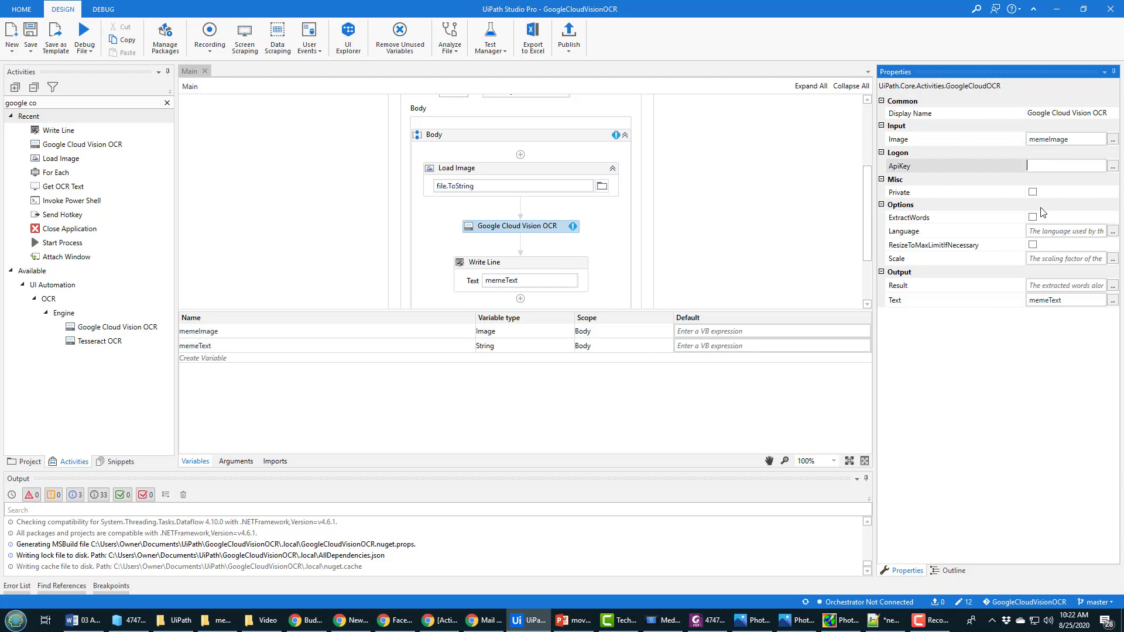
pyautogui.moveTo(847, 403)
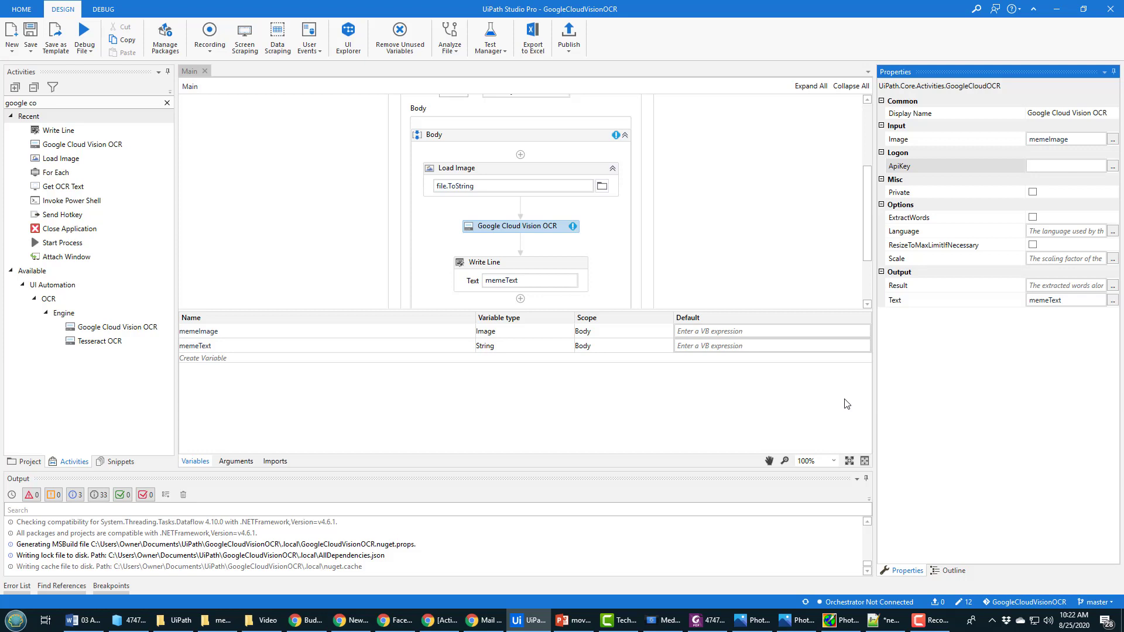
pyautogui.click(1065, 165)
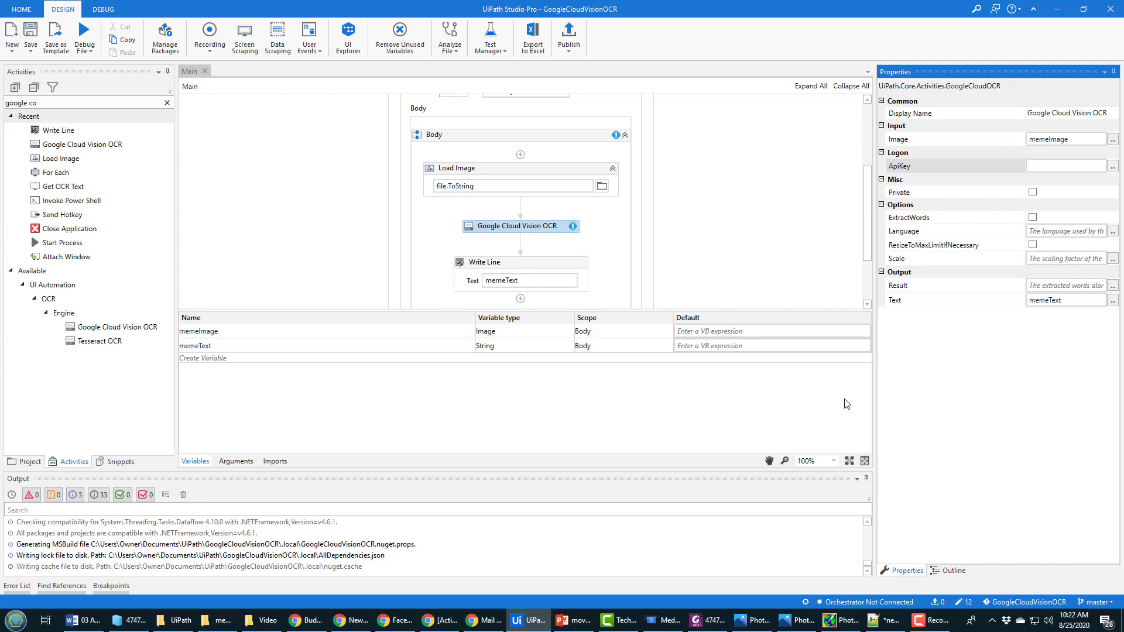
pyautogui.click(1065, 166)
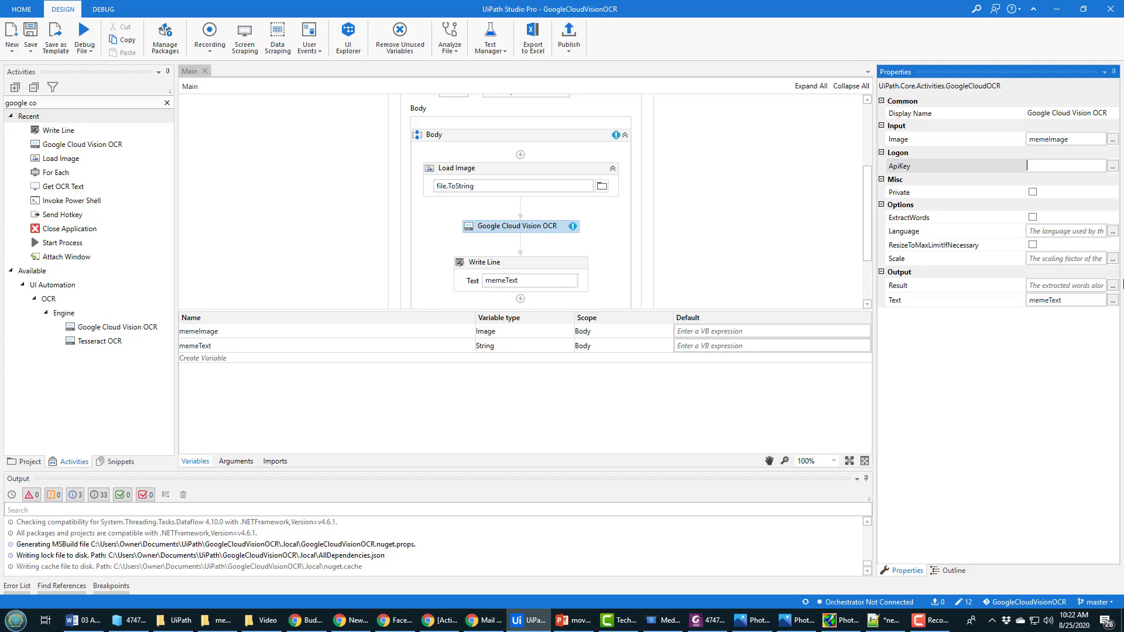
pyautogui.click(1067, 165)
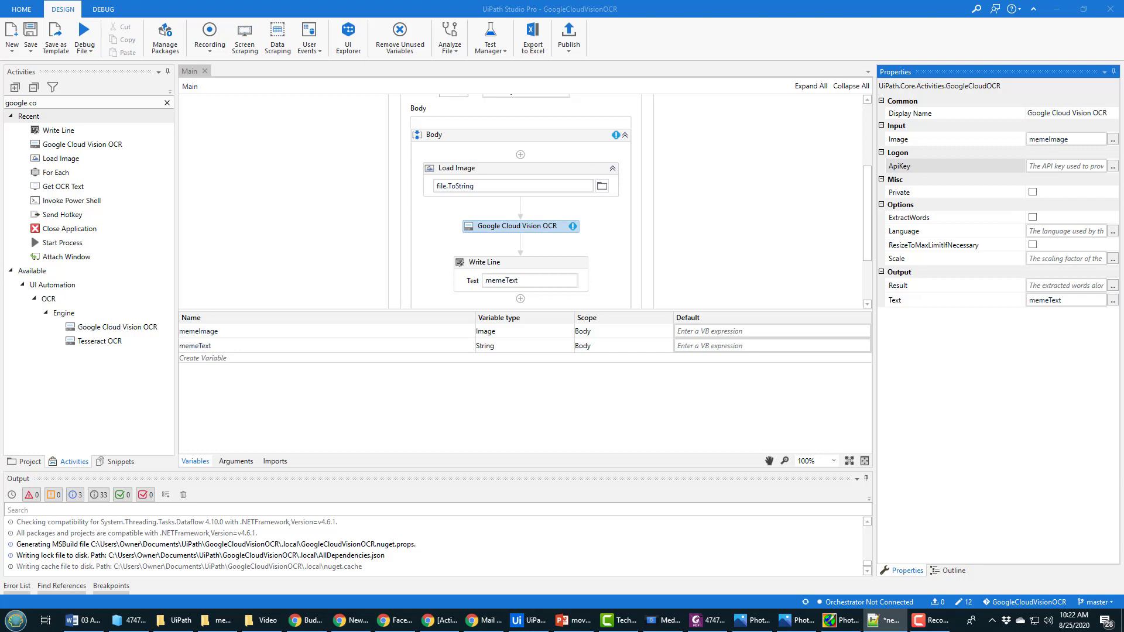
pyautogui.moveTo(1054, 170)
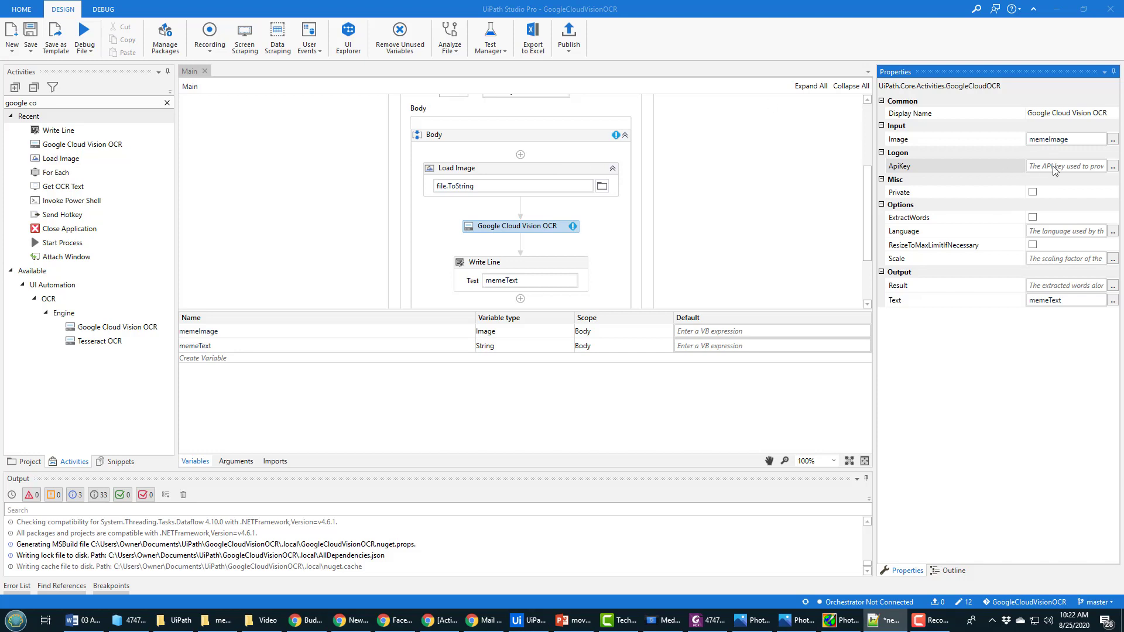
pyautogui.click(1064, 166)
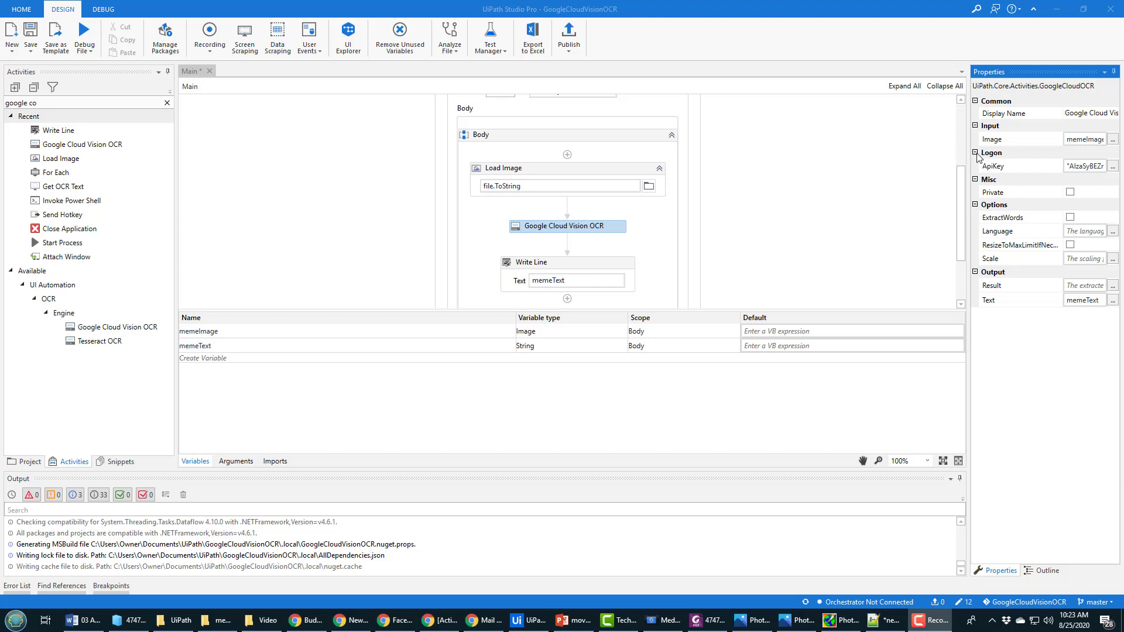
# Step: Hide the API key, run the workflow, and review the extracted meme text in Output
pyautogui.click(976, 152)
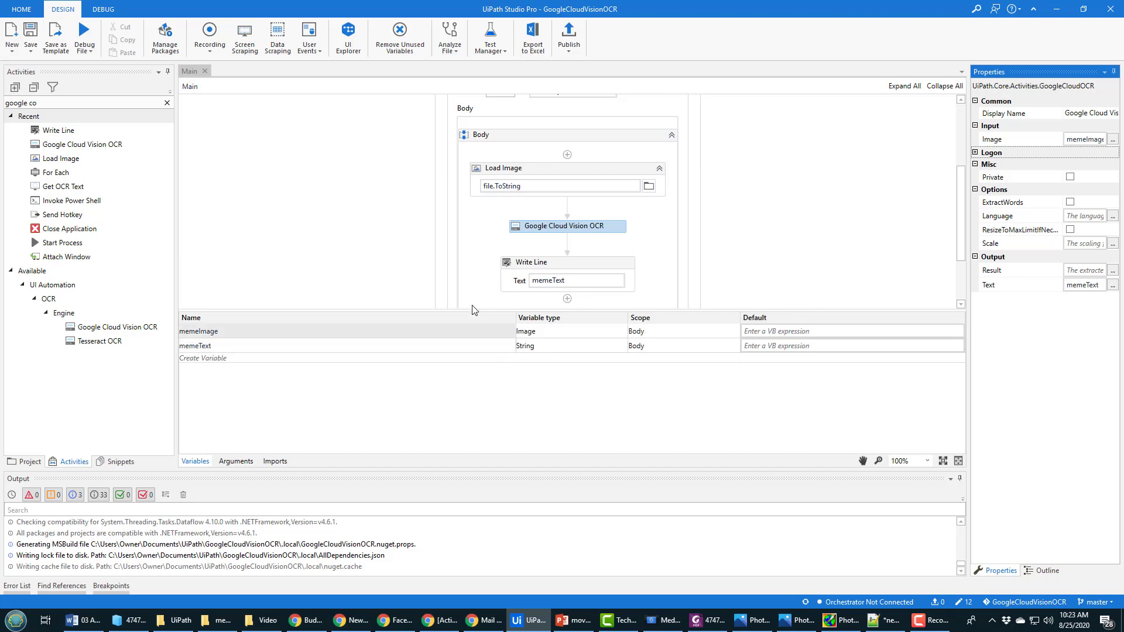
pyautogui.click(90, 52)
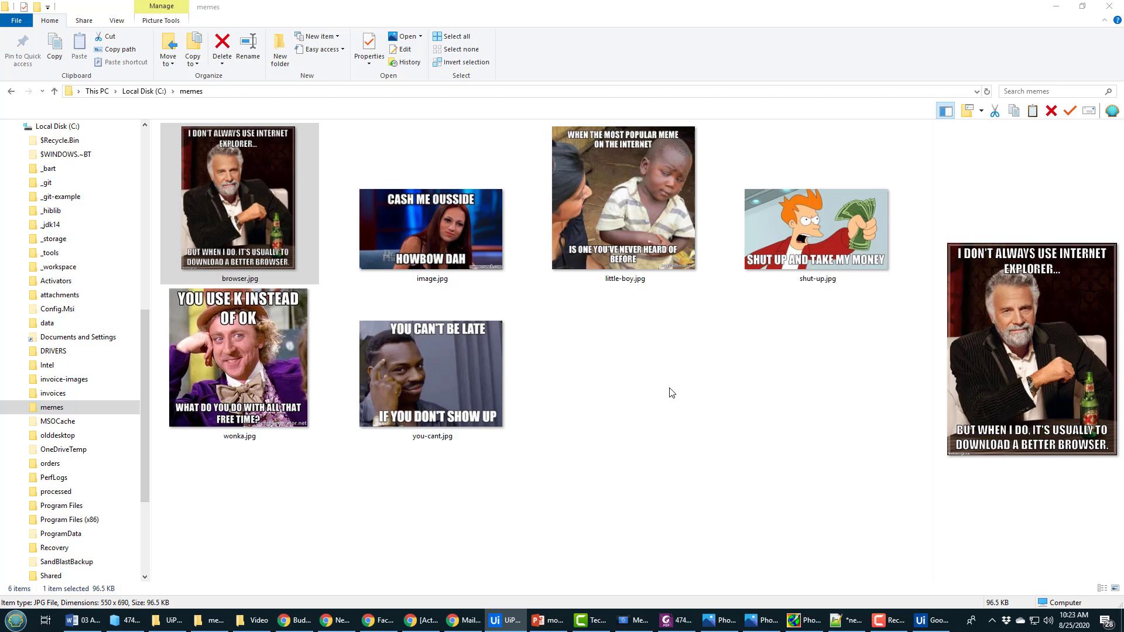
pyautogui.click(514, 620)
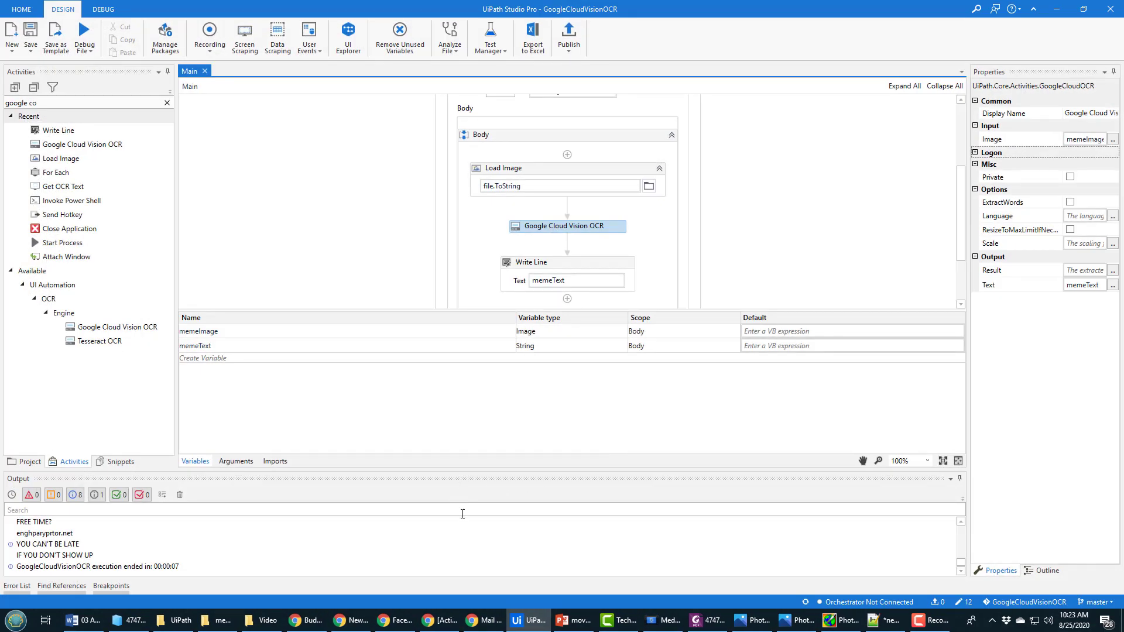
pyautogui.moveTo(462, 469)
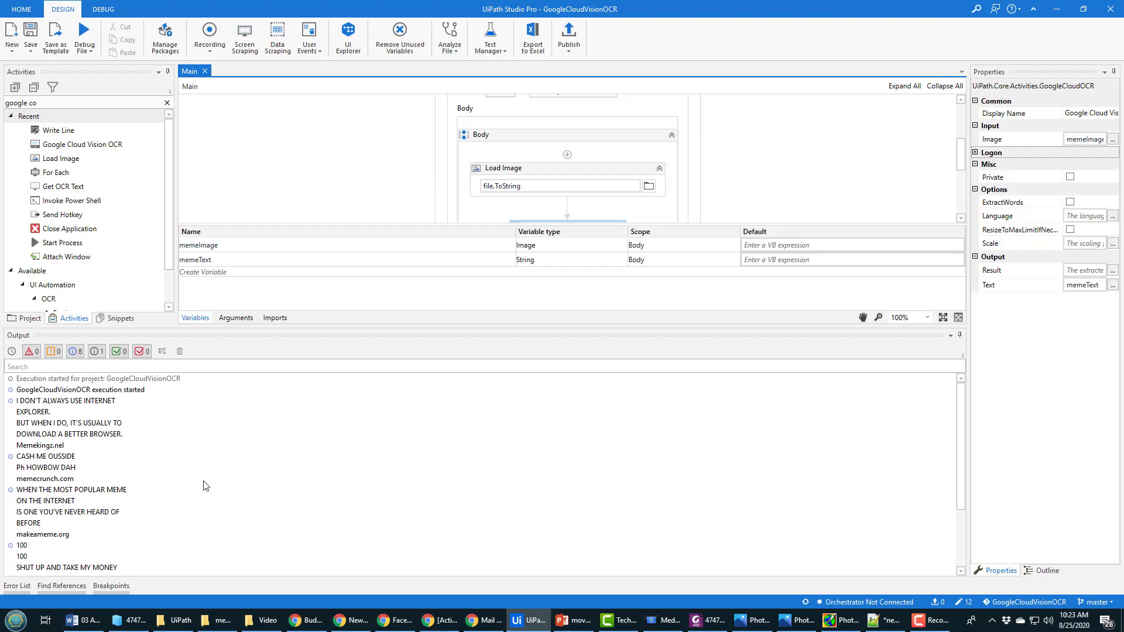
# Step: Open the memes folder from the taskbar to compare images with the extracted captions
pyautogui.click(217, 620)
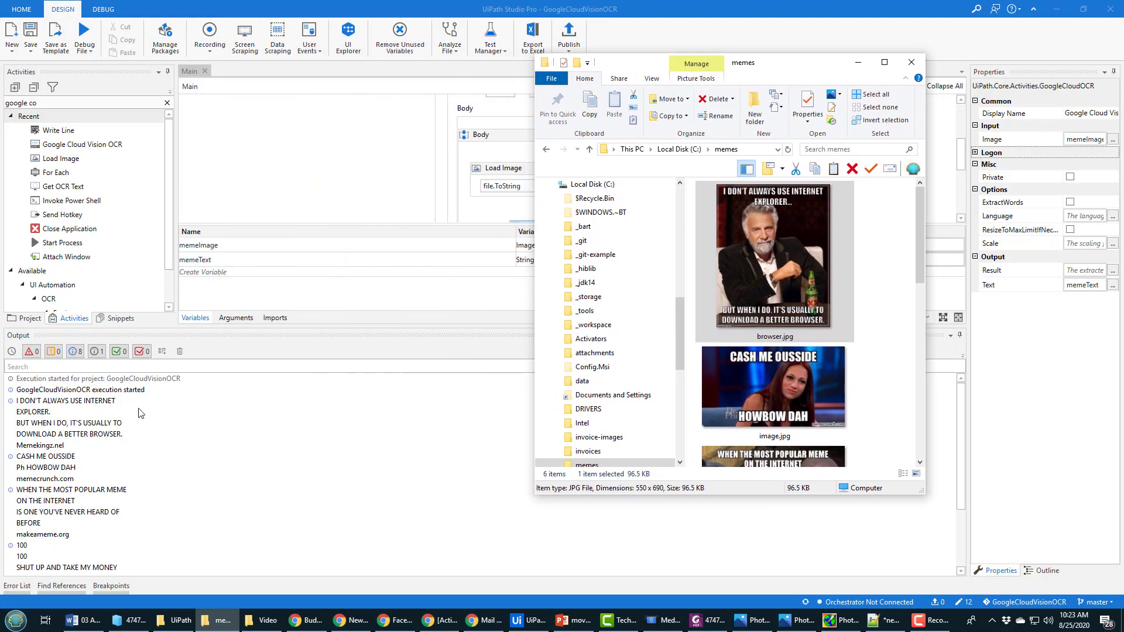
pyautogui.moveTo(70, 433)
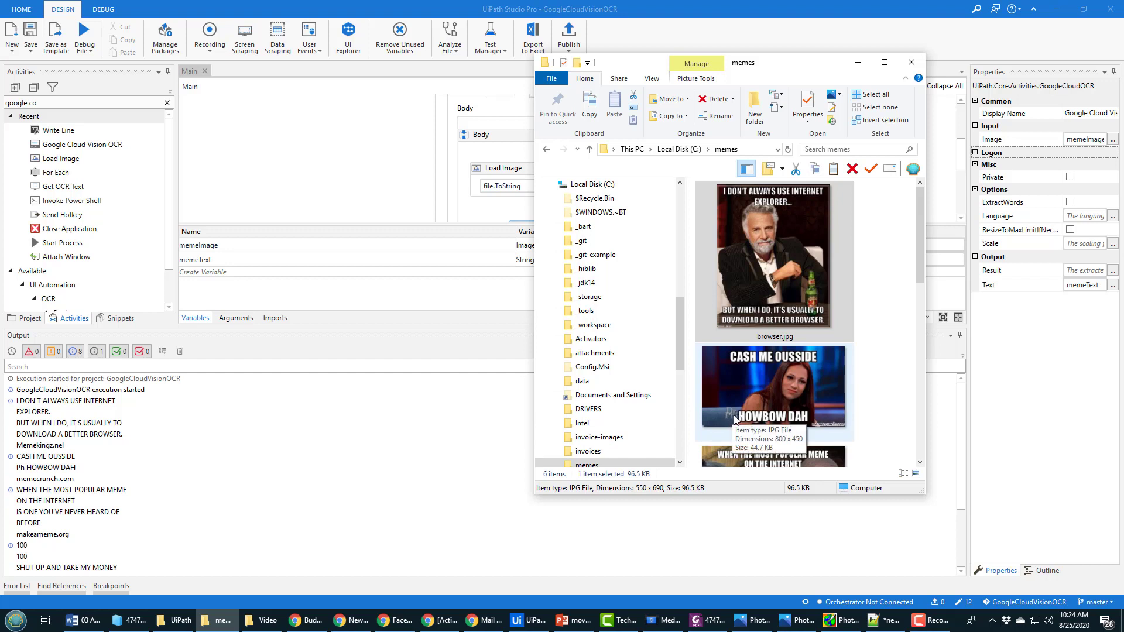
pyautogui.moveTo(697, 426)
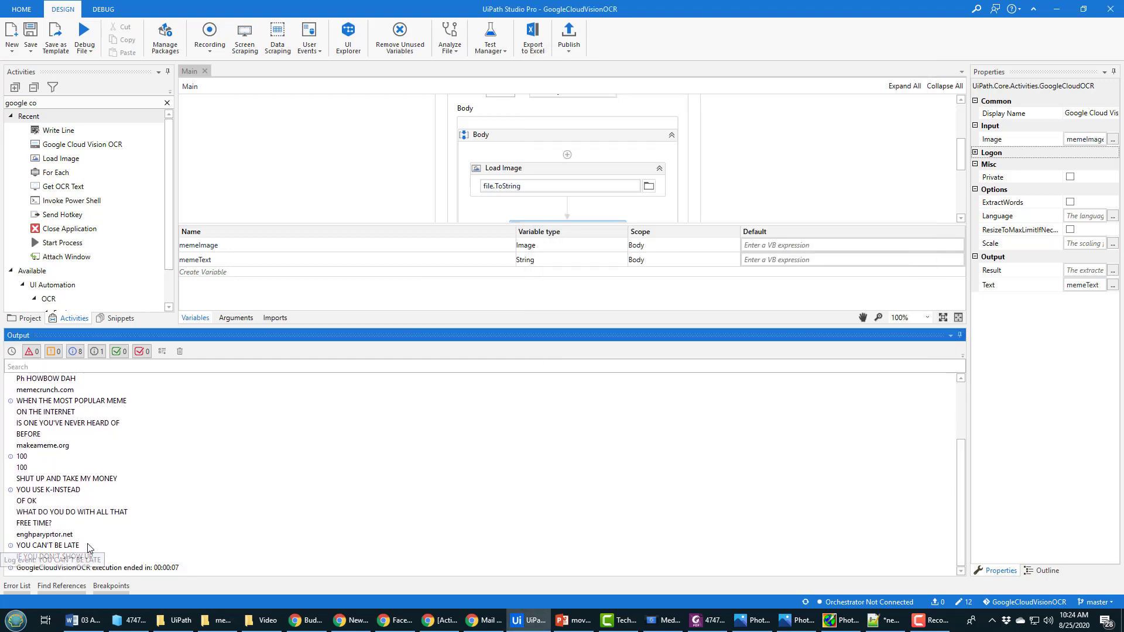
pyautogui.moveTo(321, 534)
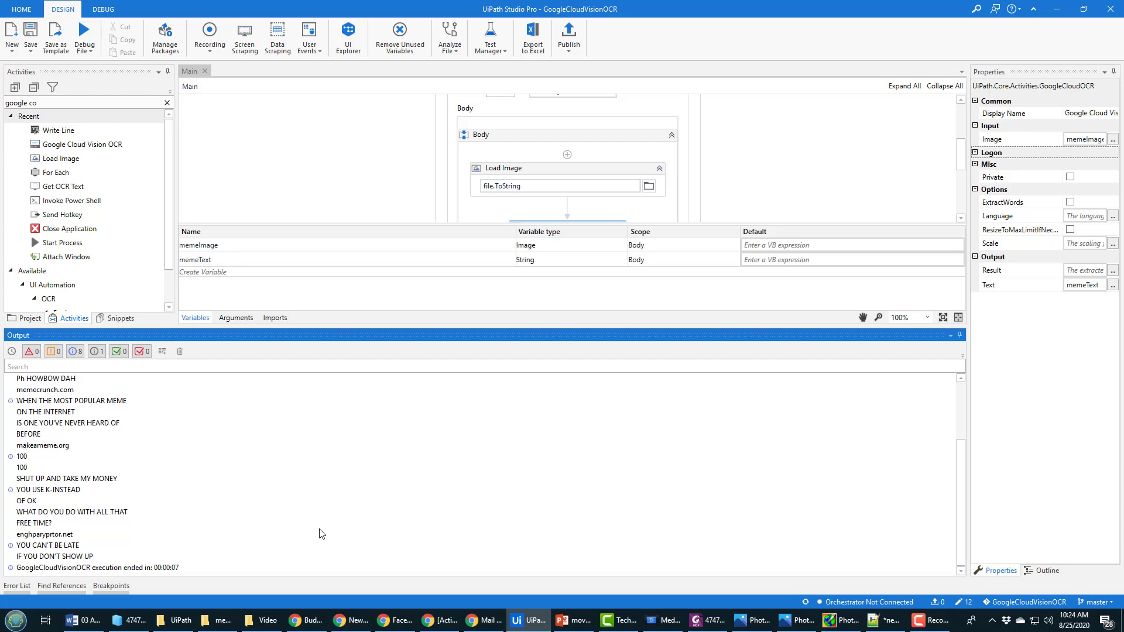
pyautogui.moveTo(319, 524)
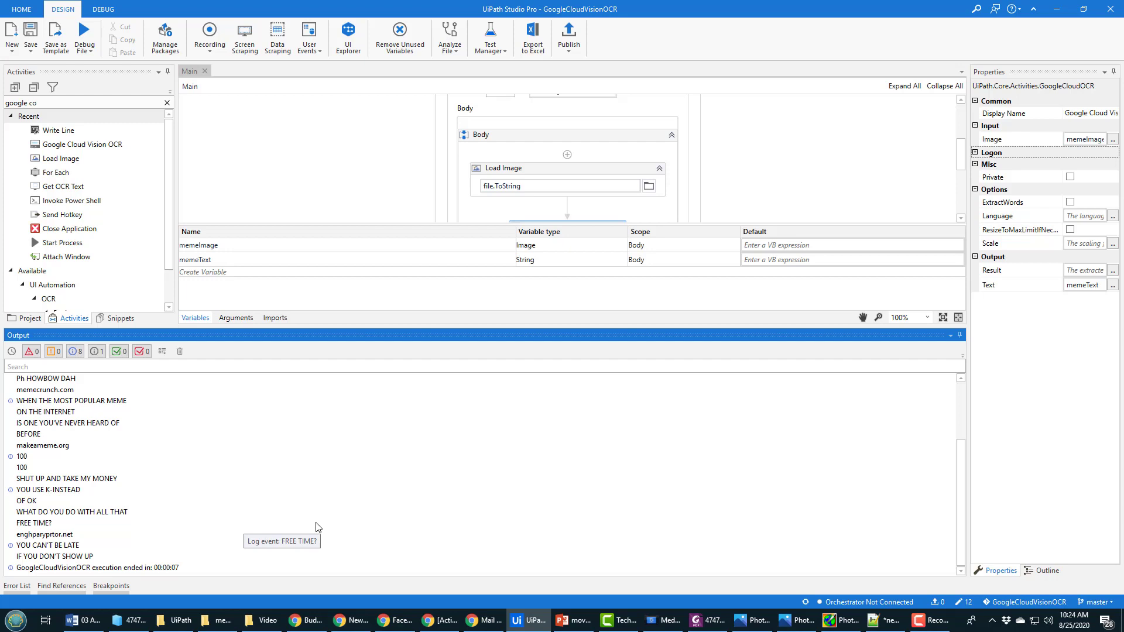
pyautogui.moveTo(262, 615)
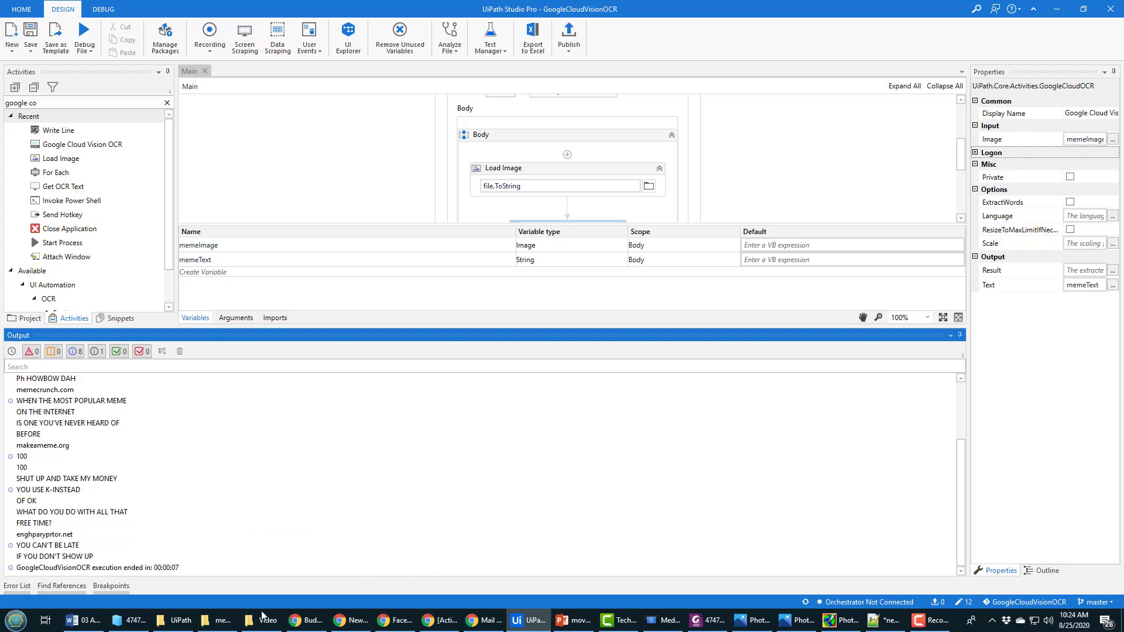